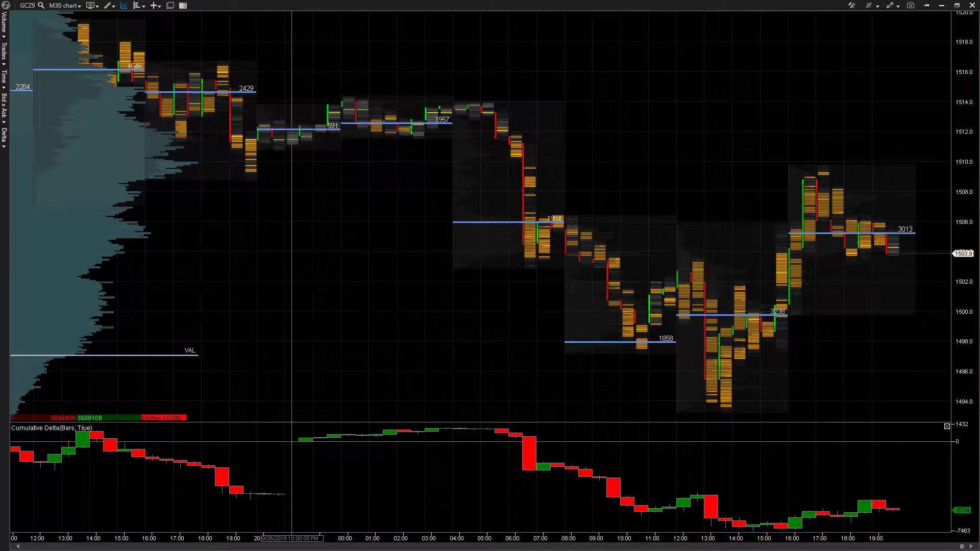
mouse_move(307, 441)
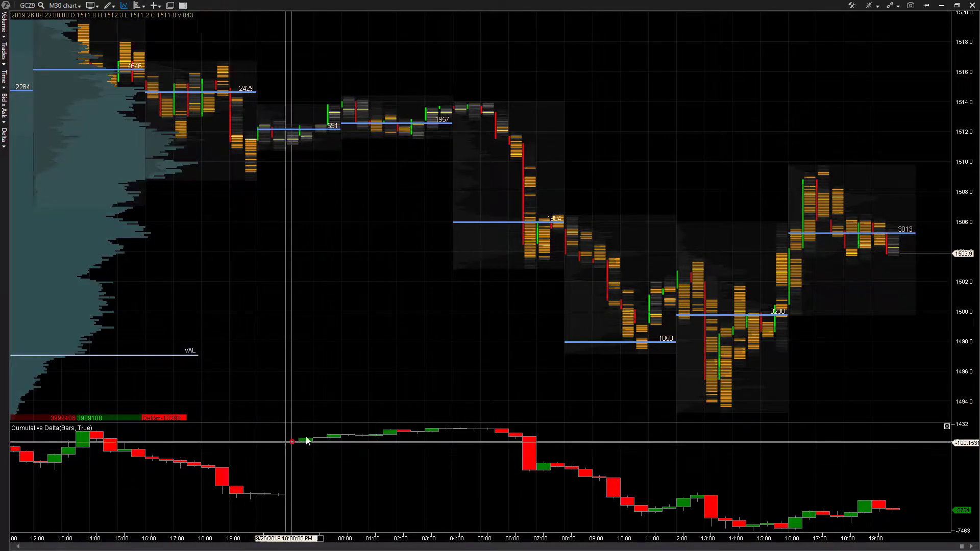
mouse_move(370, 369)
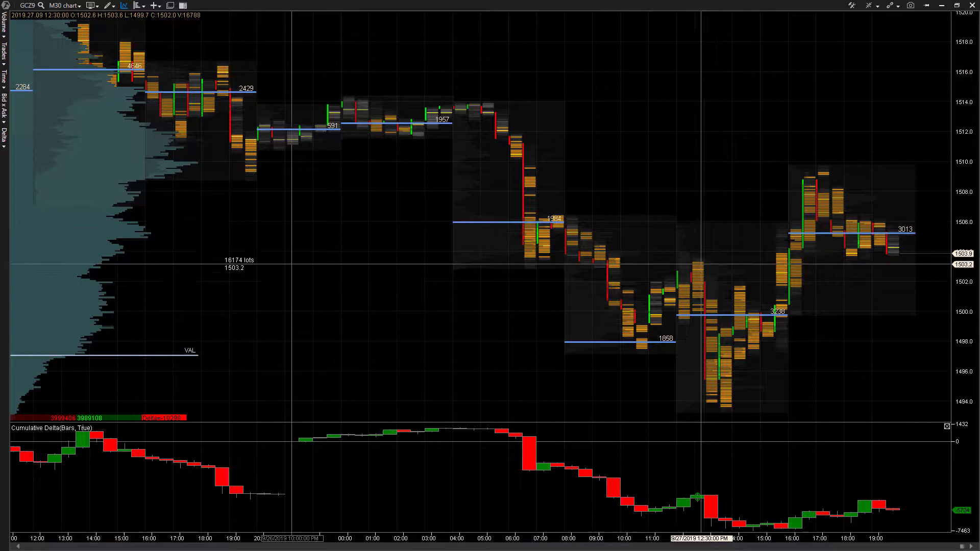
mouse_move(642, 204)
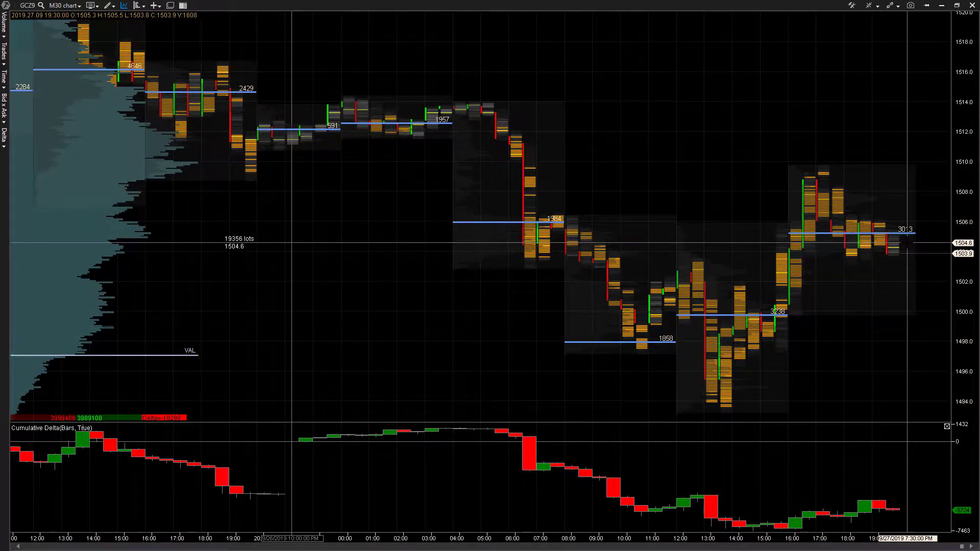
- Bring up the chart's order options at the current price, offering Sell Limit and Buy Stop at 1504.6
right_click(902, 243)
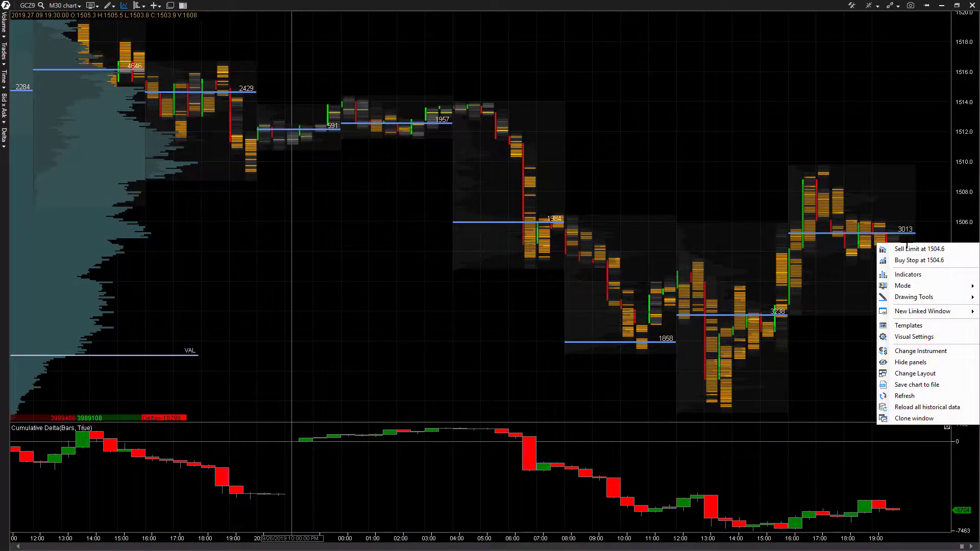
mouse_move(918, 249)
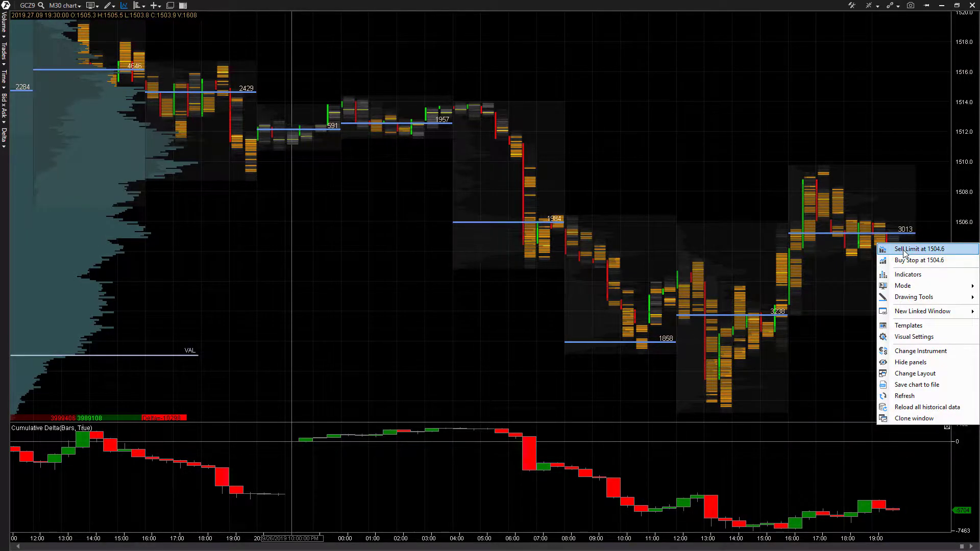
mouse_move(900, 256)
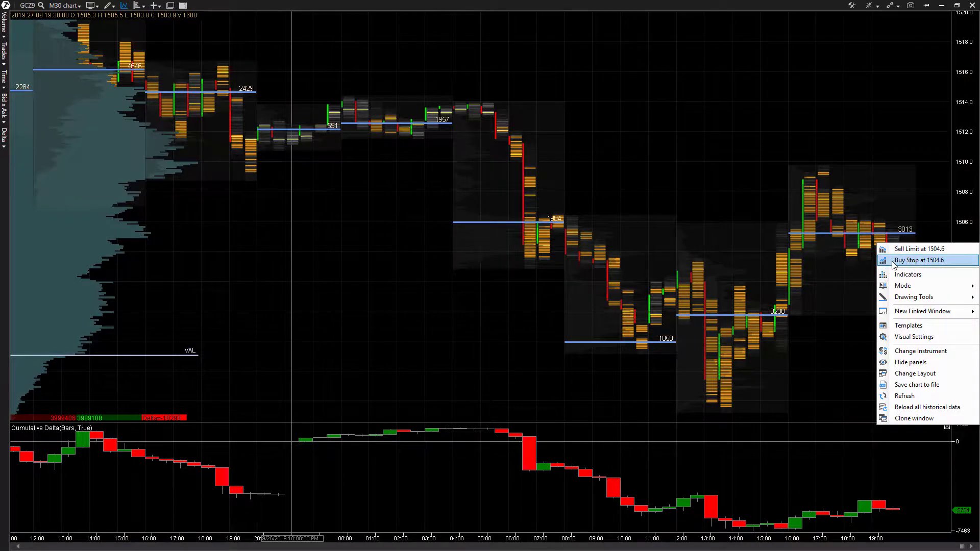
mouse_move(916, 277)
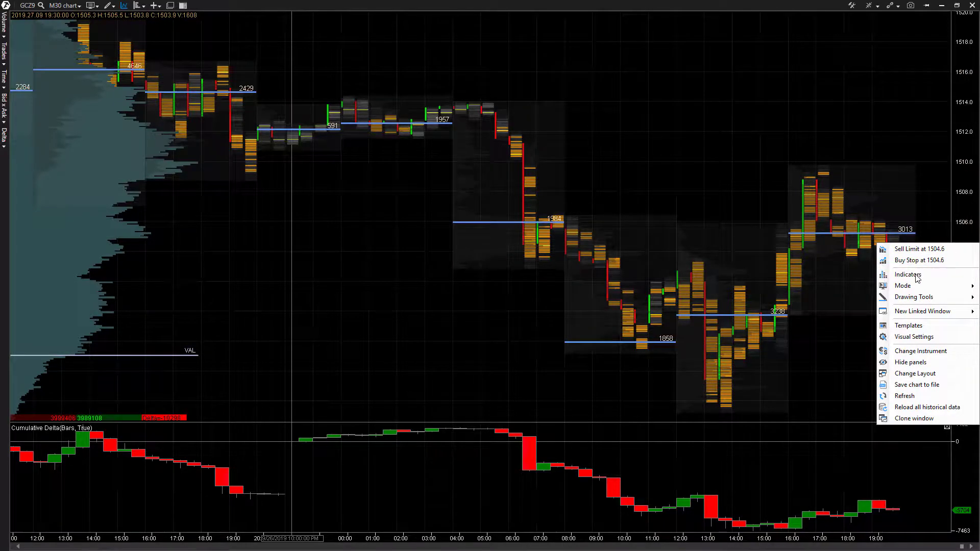
mouse_move(923, 285)
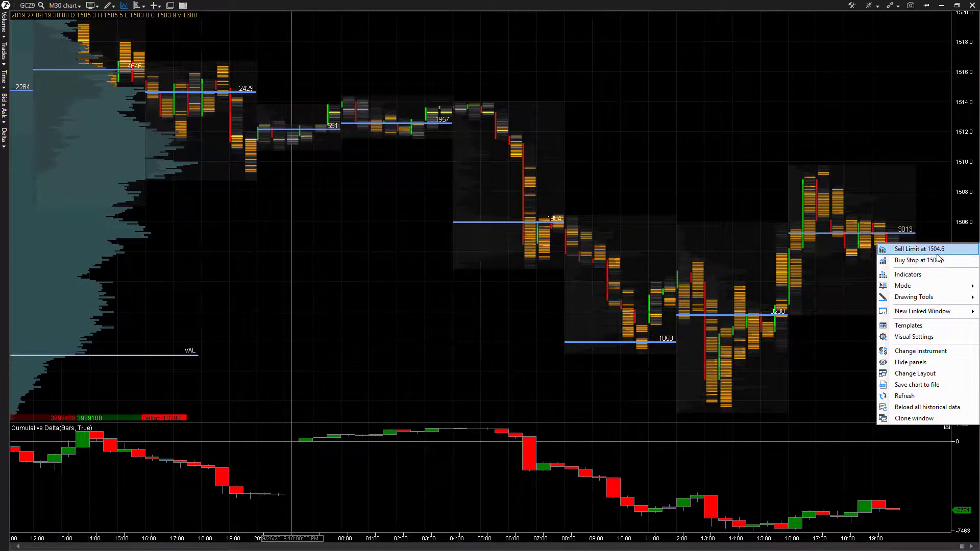
mouse_move(919, 260)
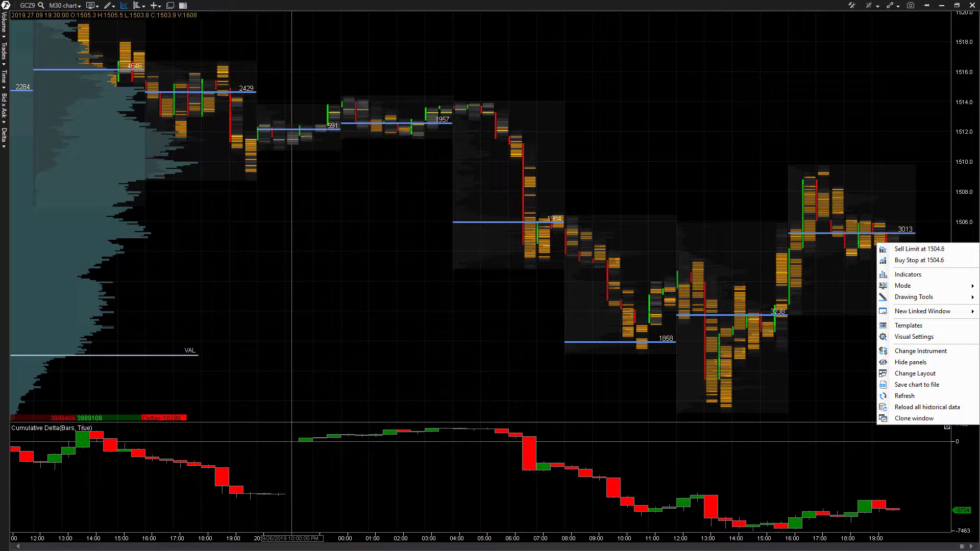
mouse_move(909, 273)
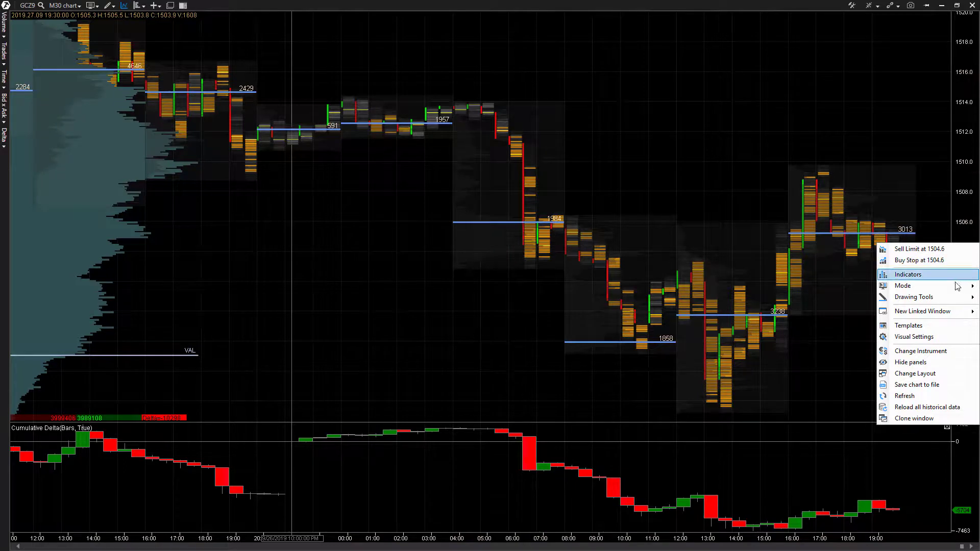
mouse_move(935, 249)
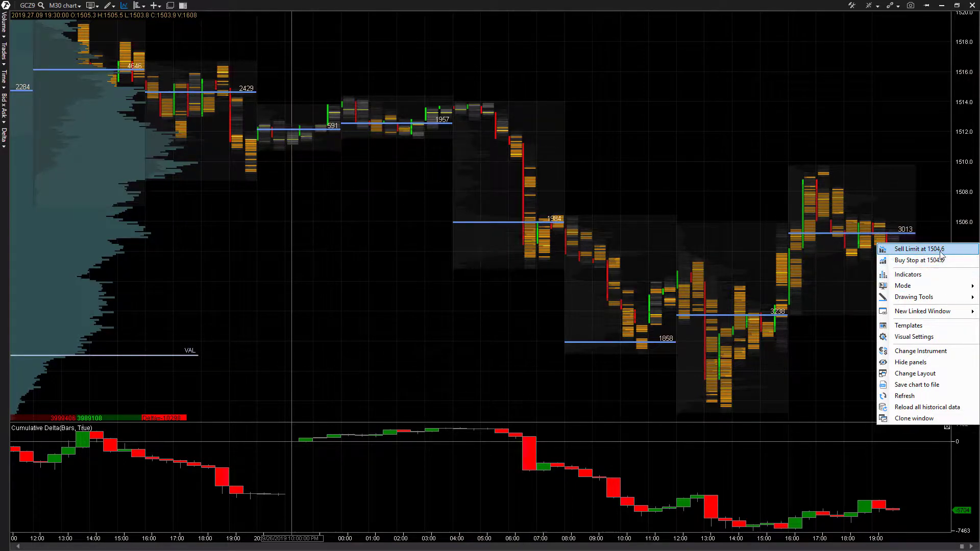
mouse_move(939, 260)
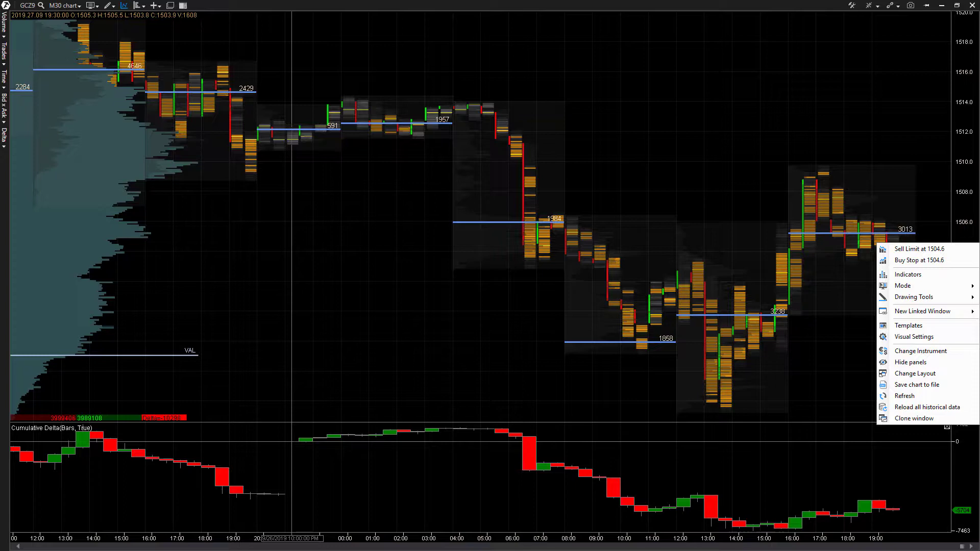
- Dismiss the order options and show the chart's Trading Settings panel
click(850, 6)
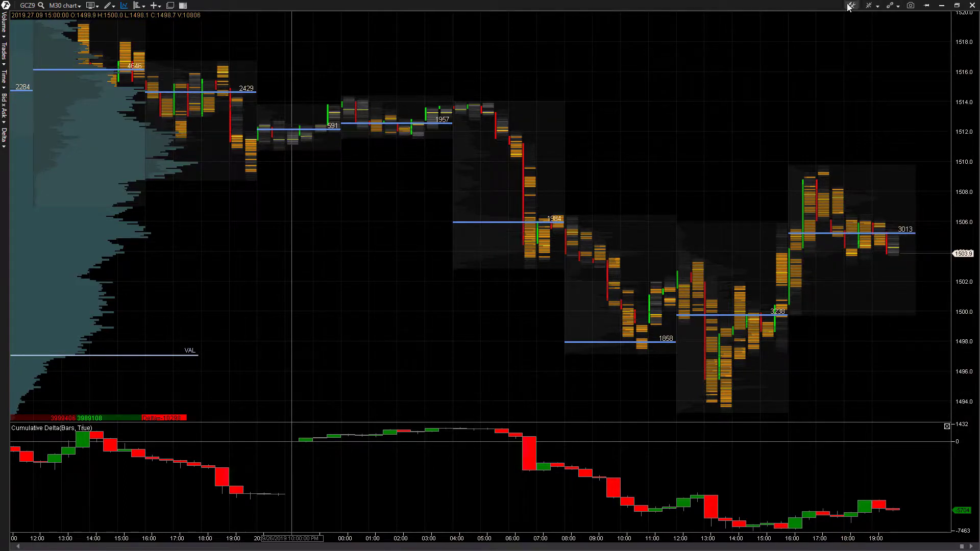
mouse_move(851, 5)
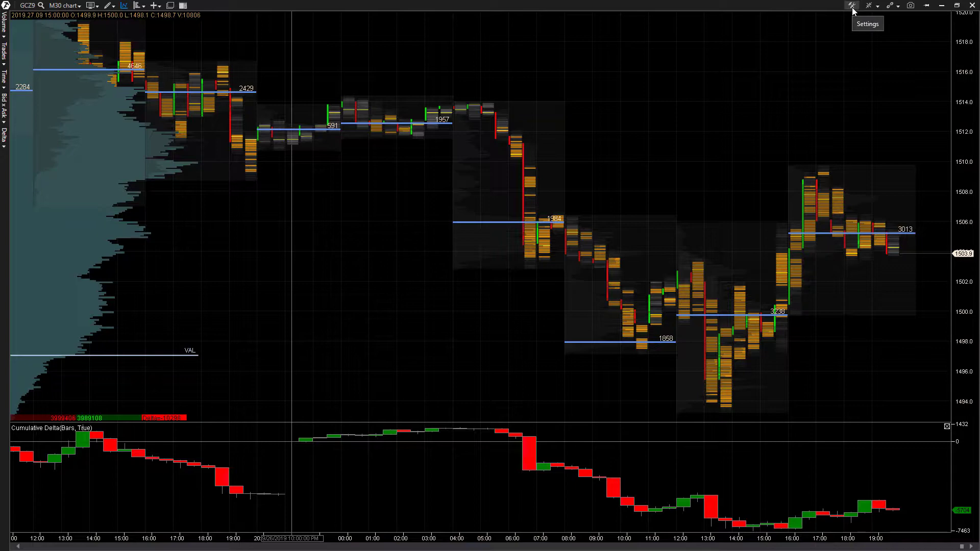
click(849, 6)
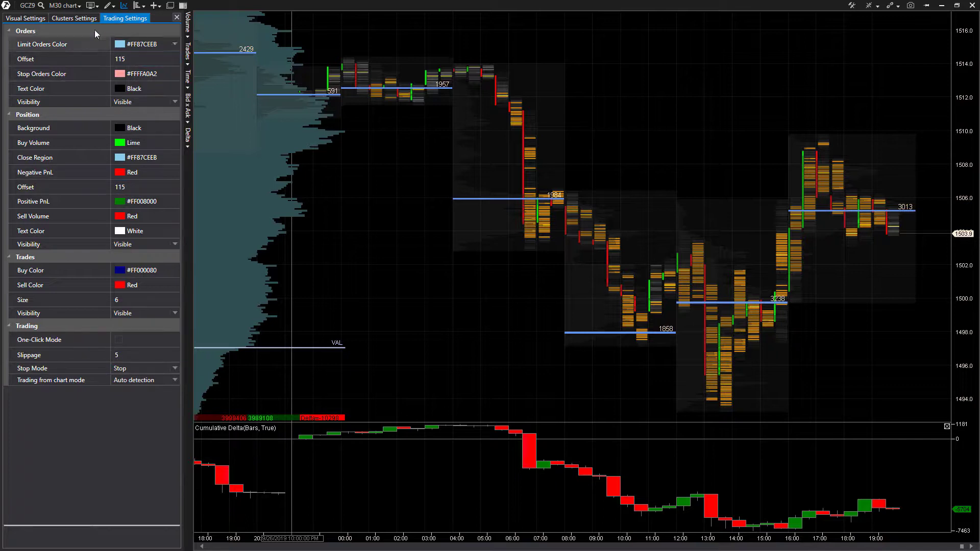
click(23, 18)
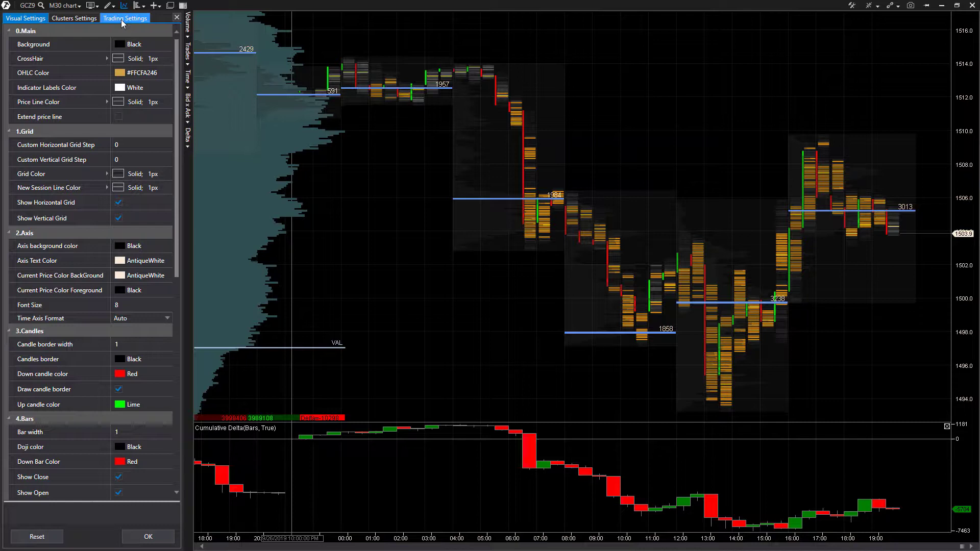
click(126, 18)
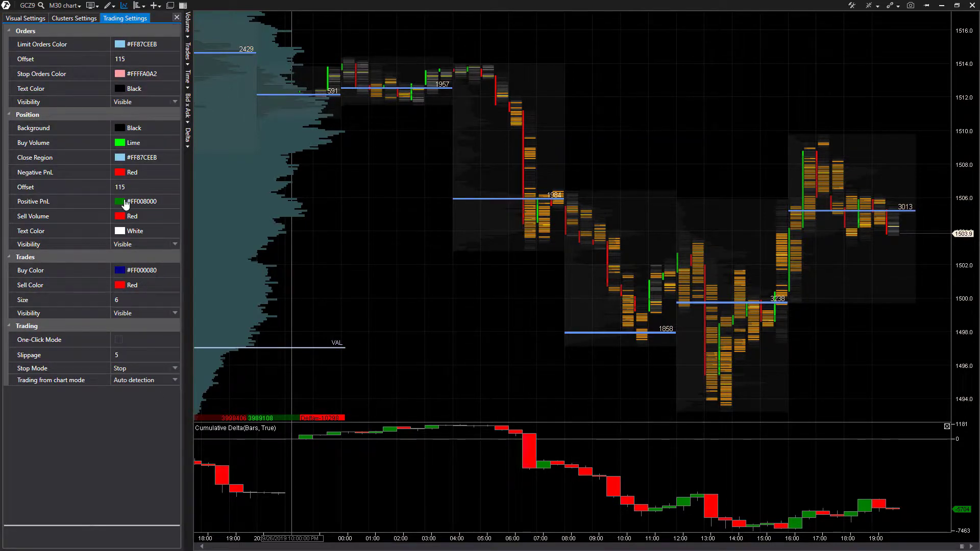
mouse_move(64, 342)
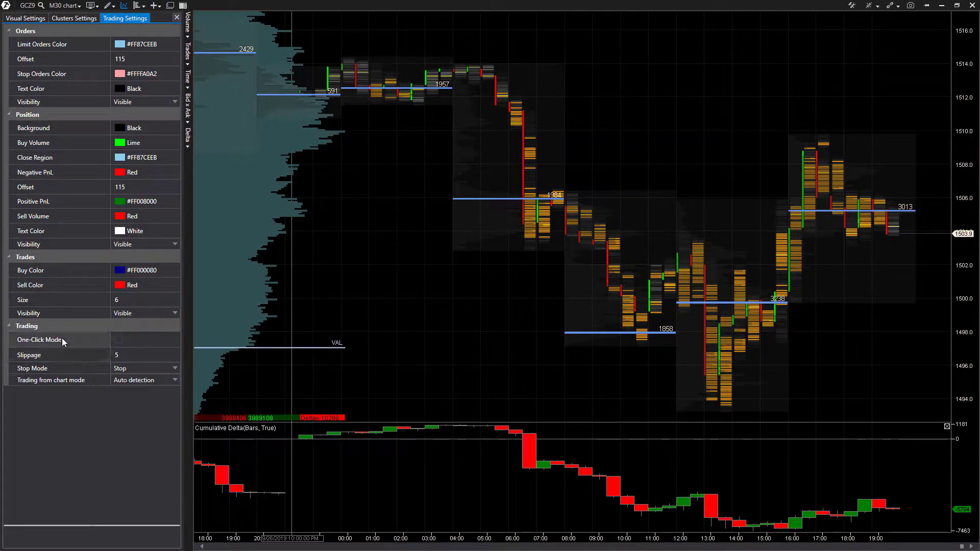
click(39, 340)
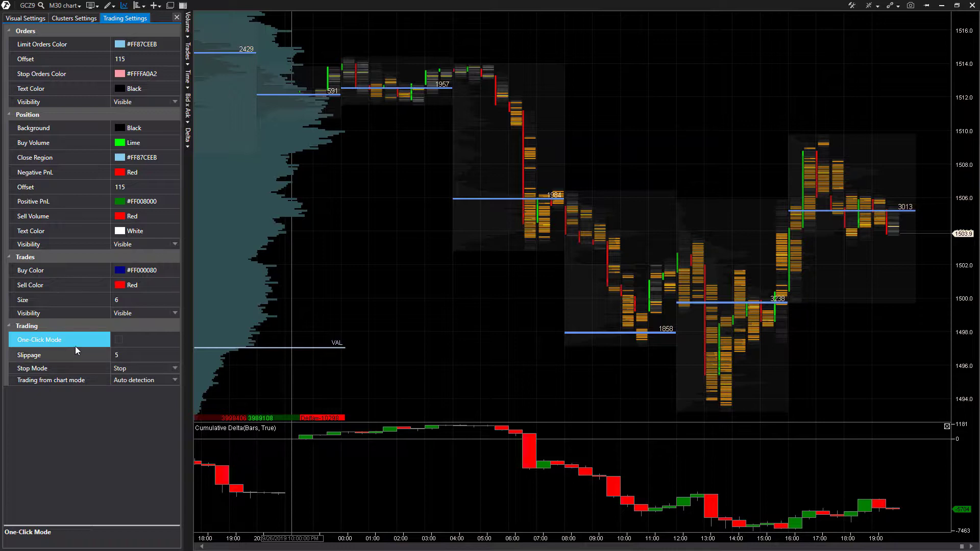
- Toggle One-Click Mode on and back off, then close the Trading Settings panel
click(119, 340)
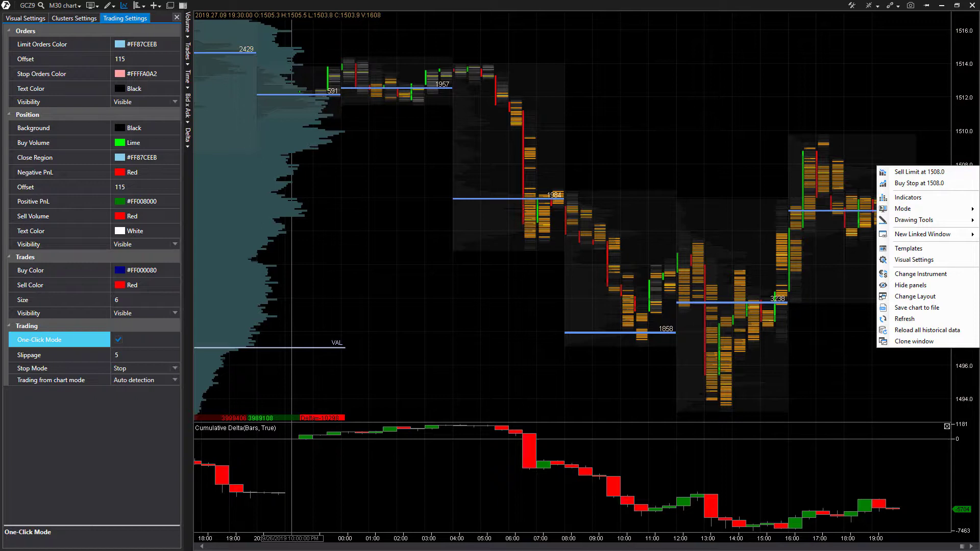
mouse_move(921, 184)
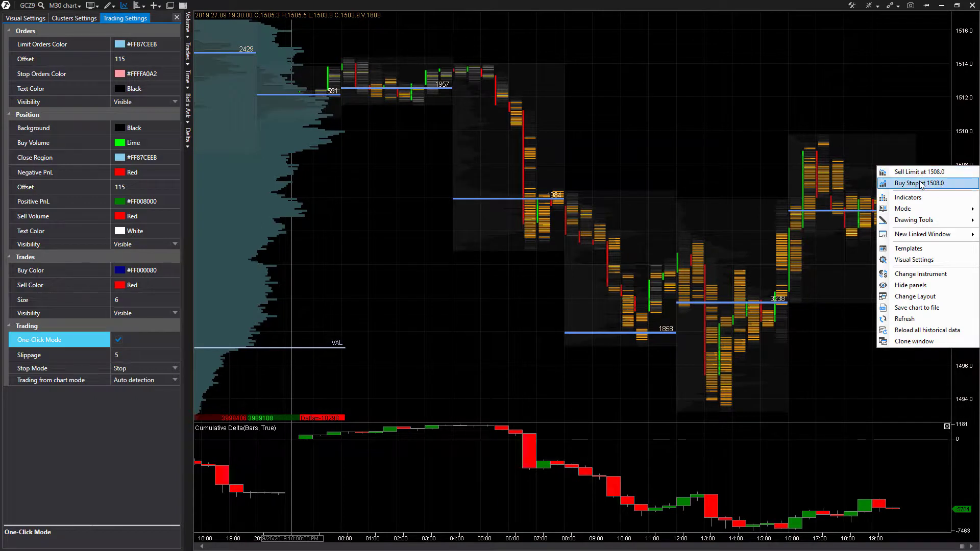
mouse_move(912, 184)
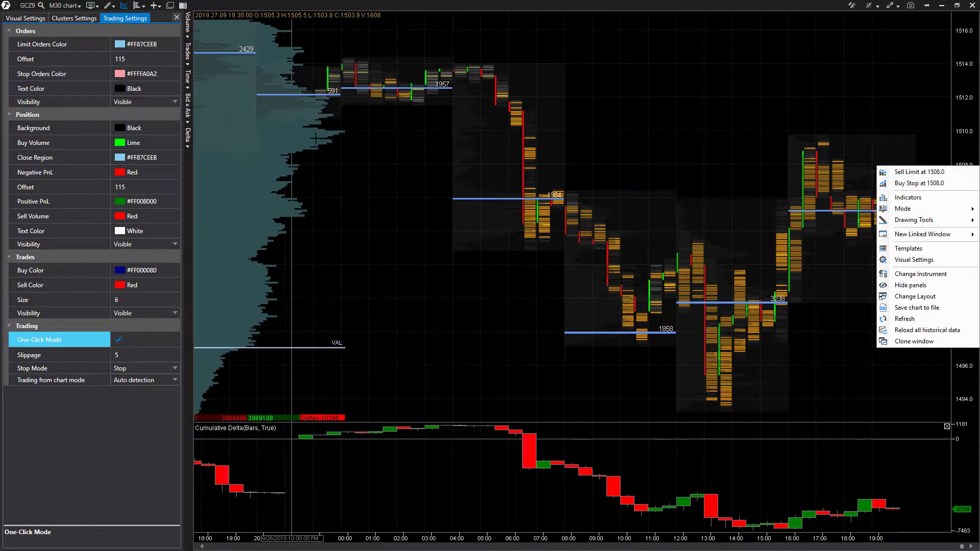
mouse_move(204, 250)
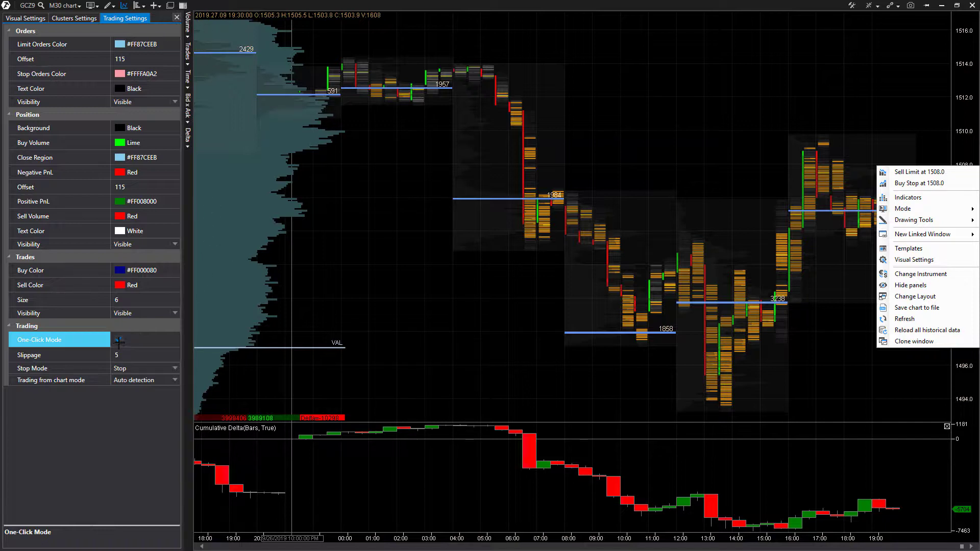
click(118, 340)
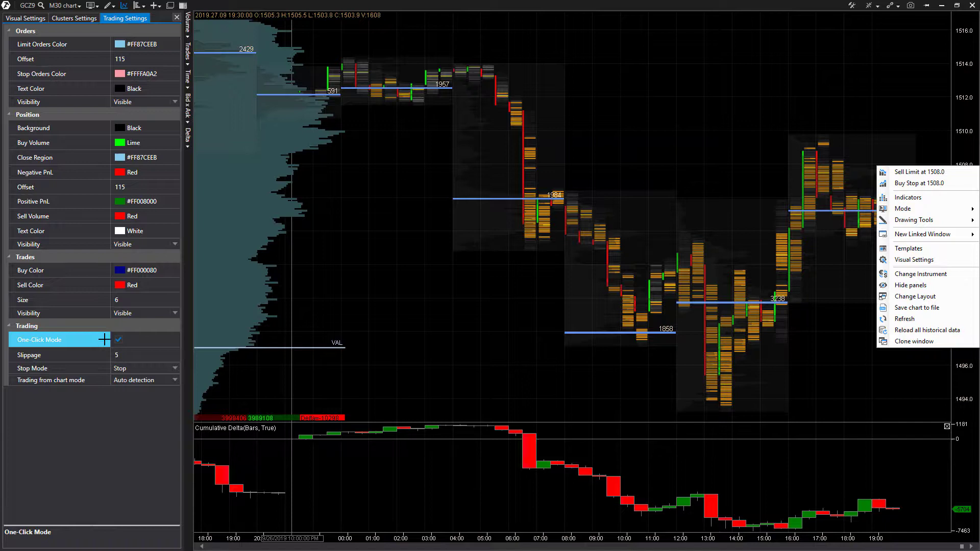
mouse_move(919, 183)
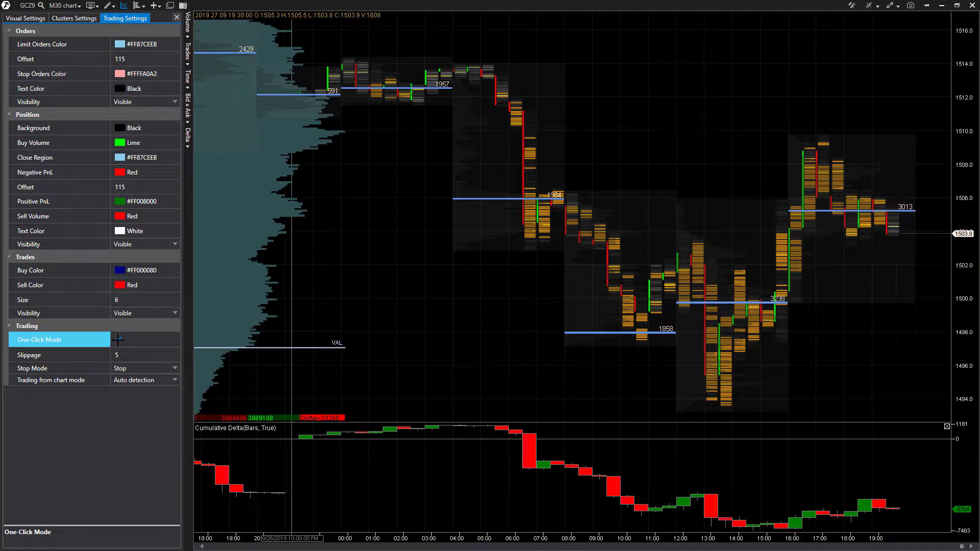
click(118, 340)
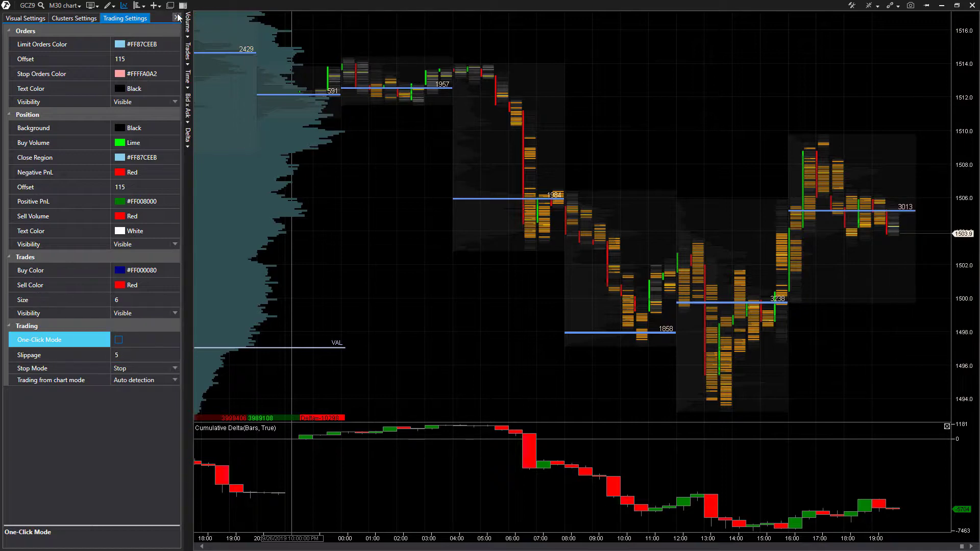
click(176, 16)
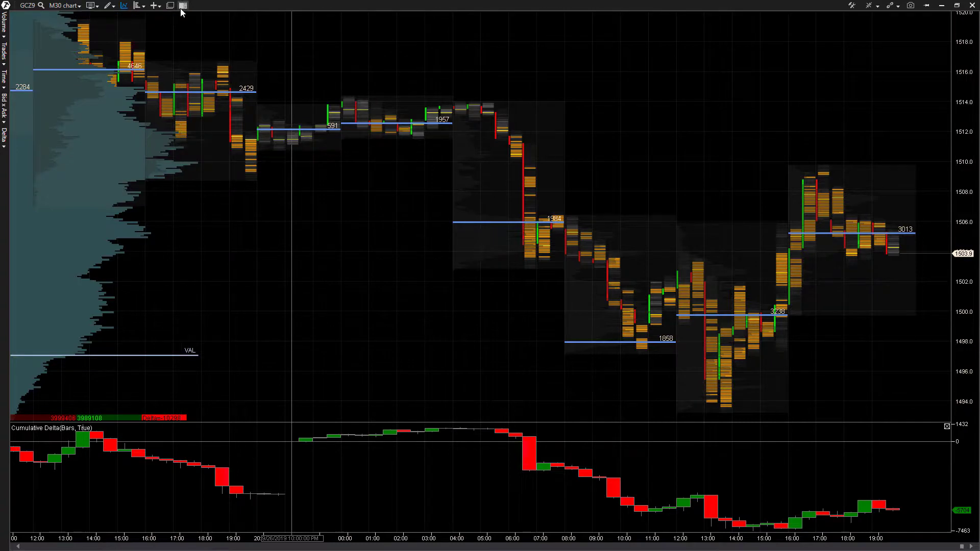
mouse_move(181, 5)
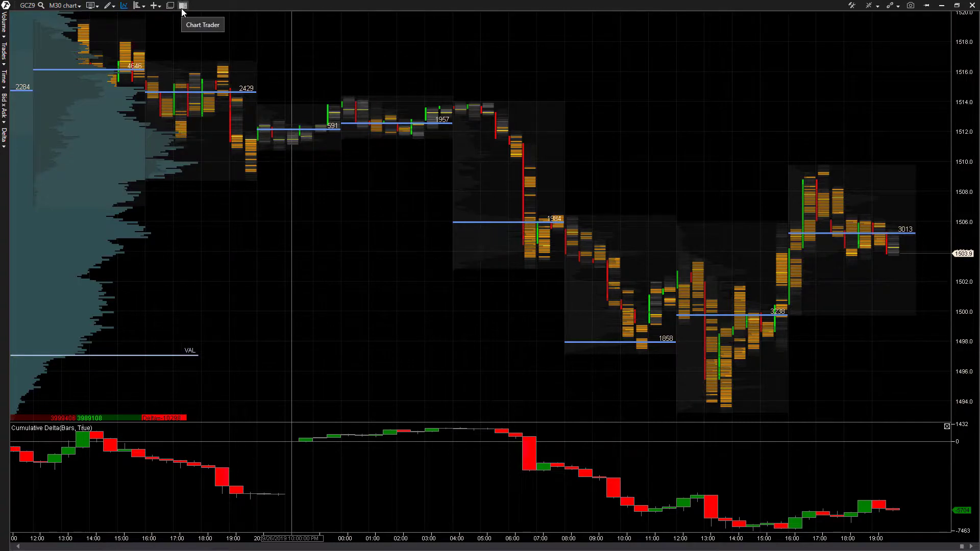
- Show the Chart Trader panel and switch trading from chart on
click(181, 5)
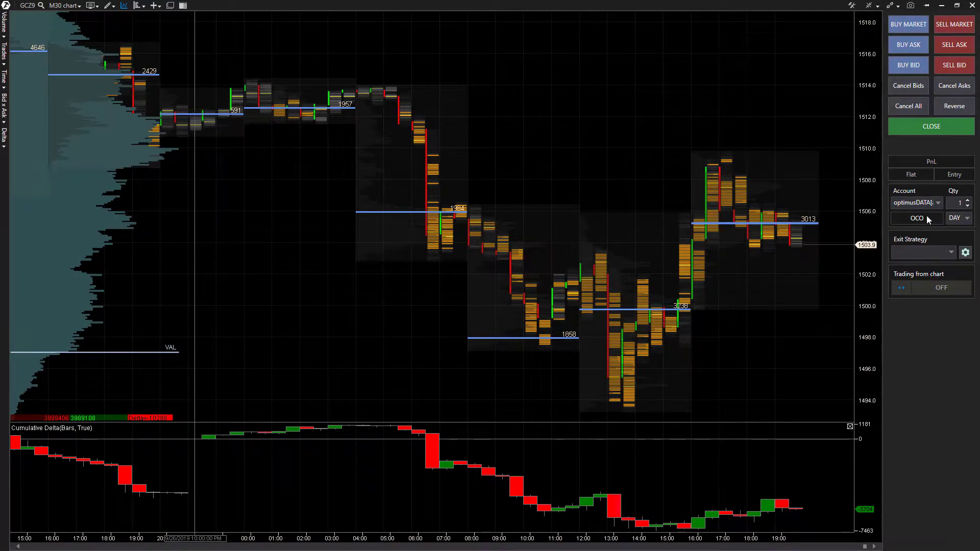
mouse_move(931, 126)
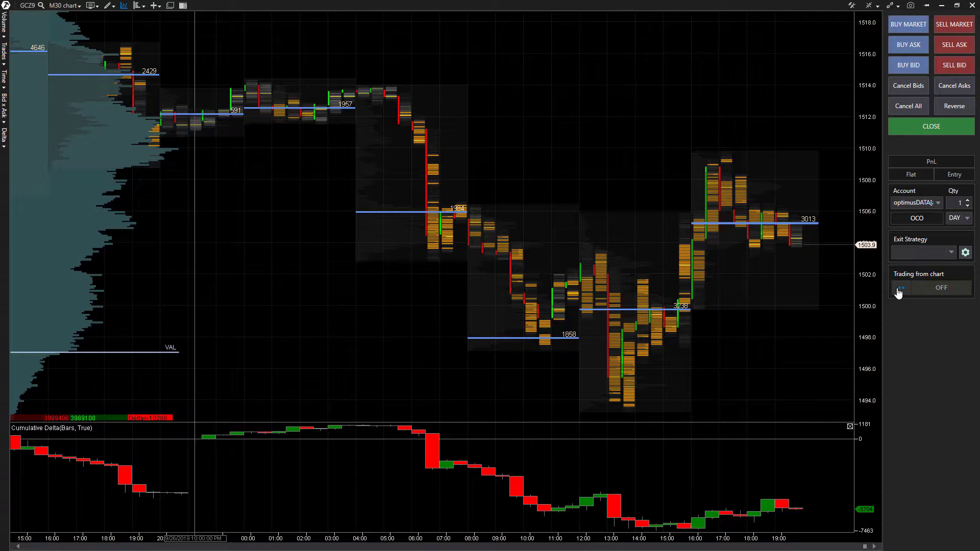
click(921, 288)
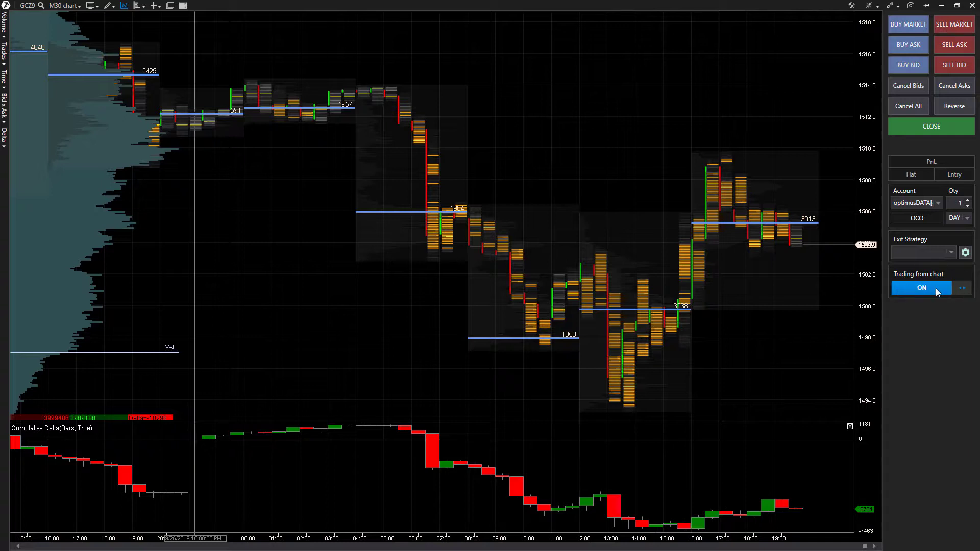
mouse_move(812, 293)
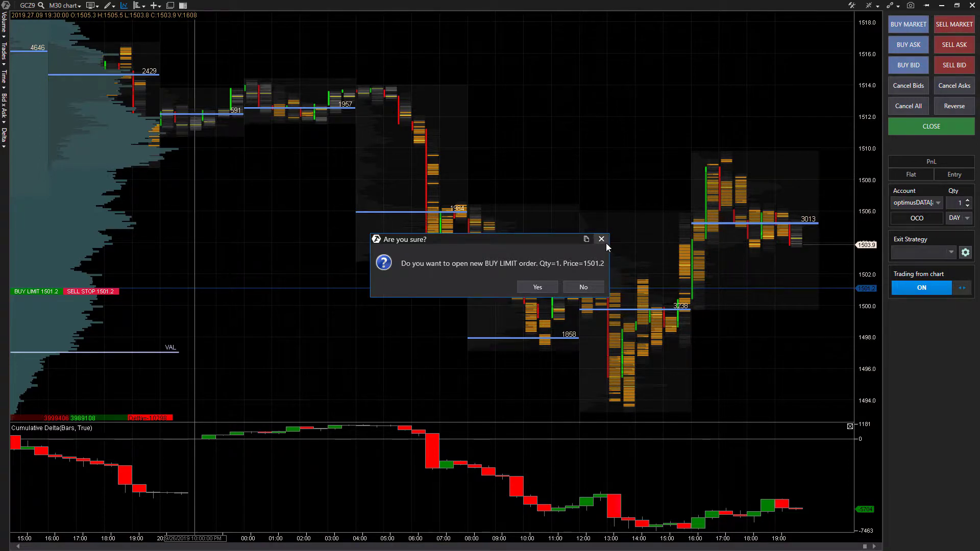
mouse_move(547, 243)
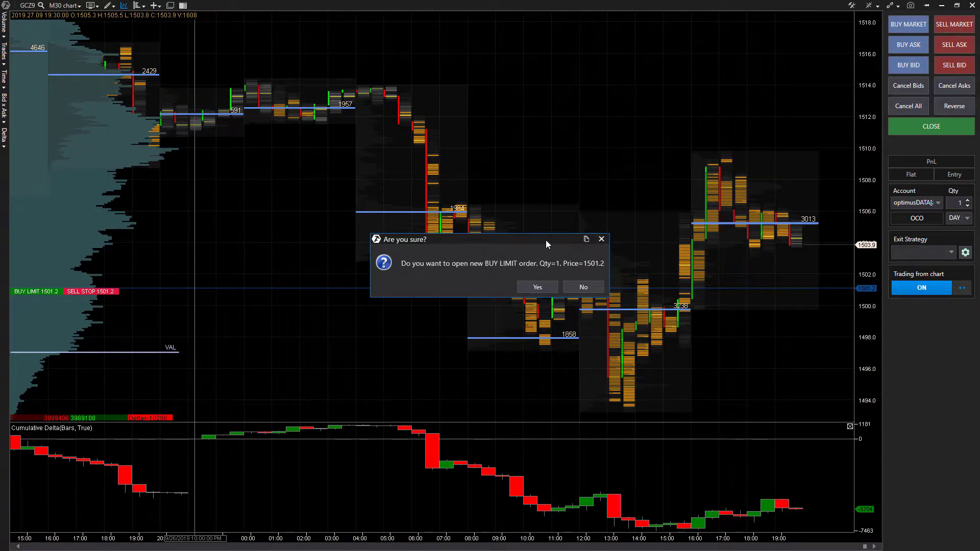
mouse_move(547, 251)
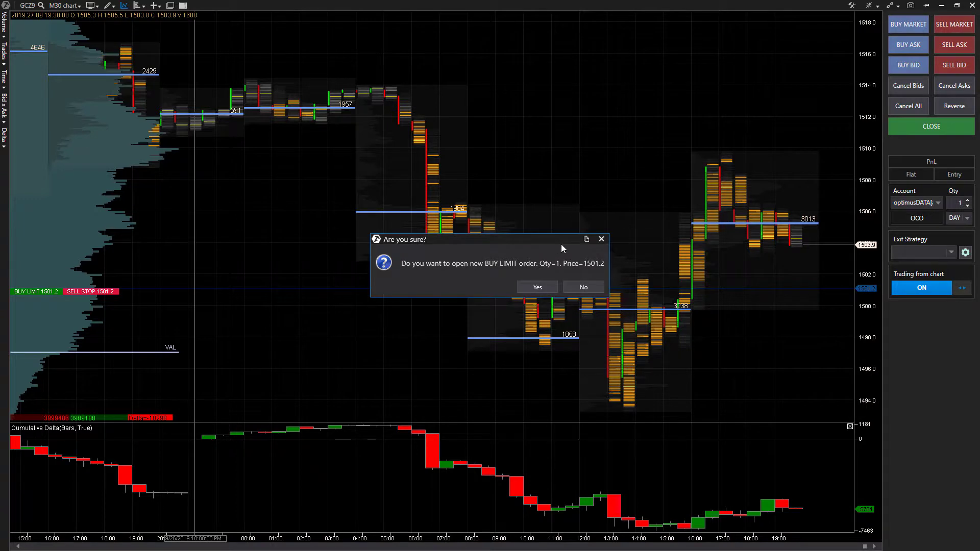
mouse_move(605, 252)
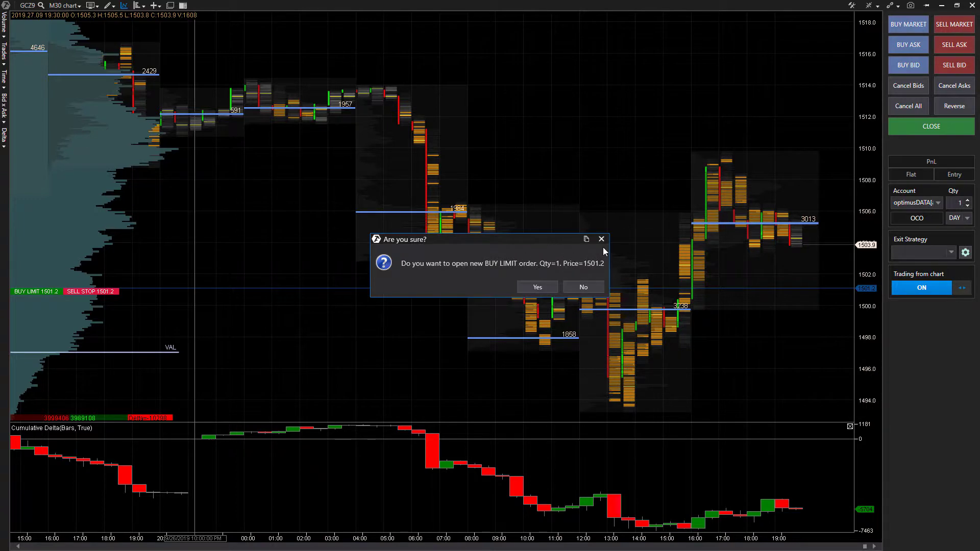
mouse_move(609, 240)
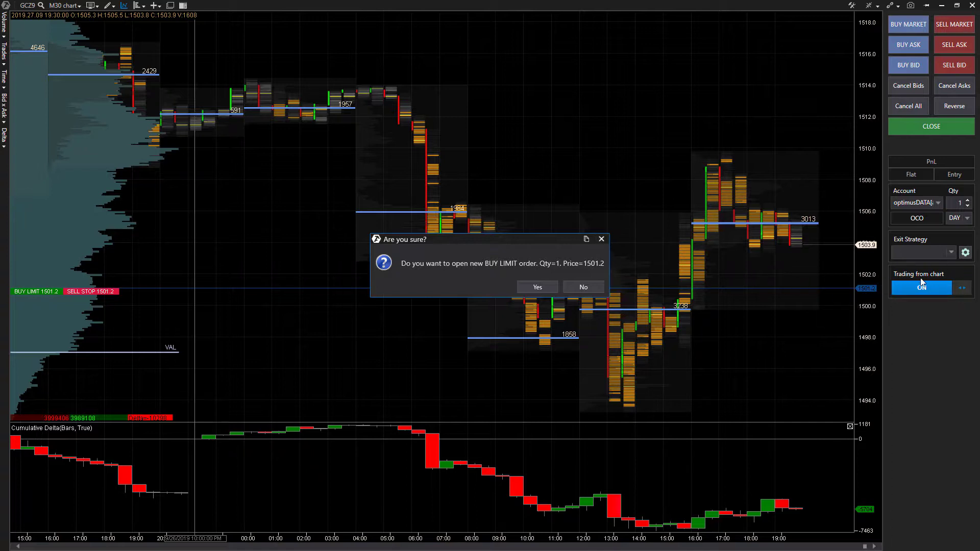
mouse_move(617, 262)
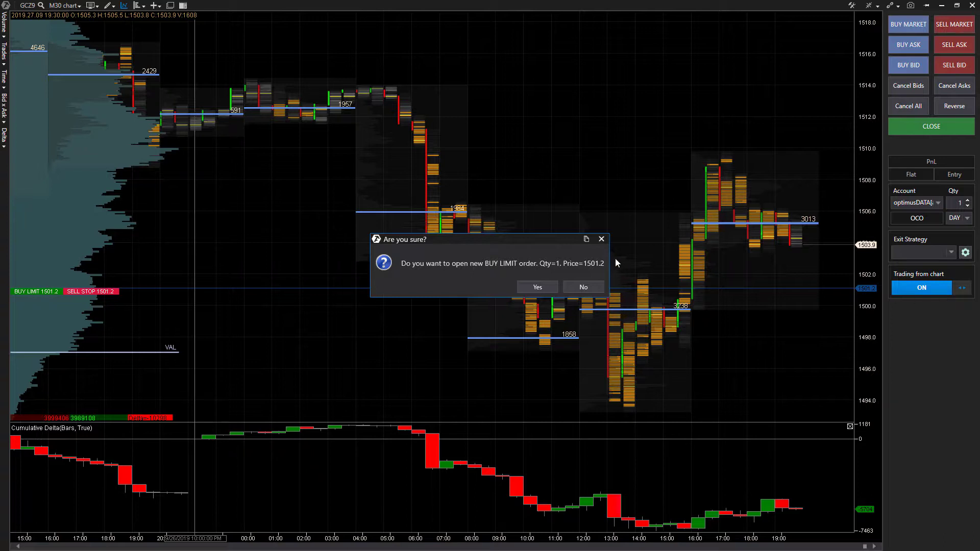
mouse_move(520, 268)
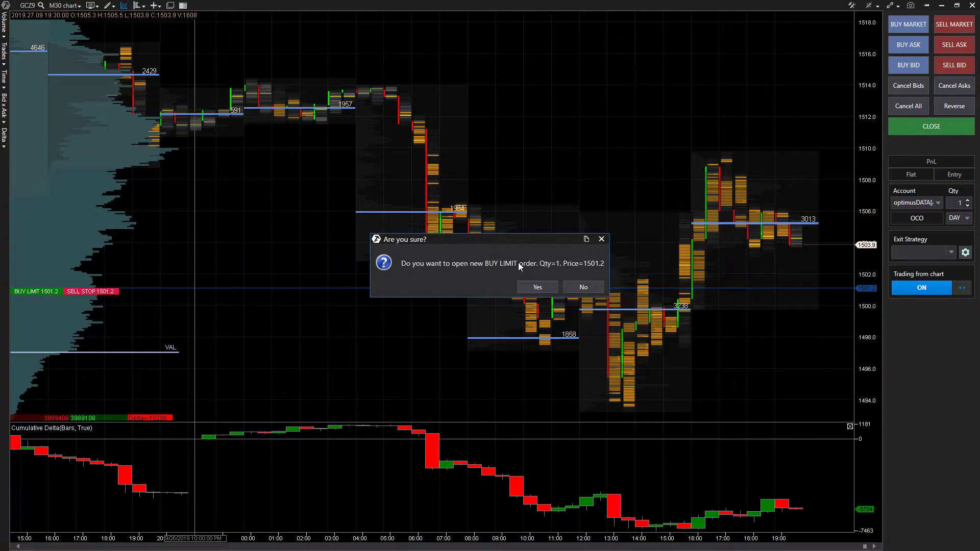
mouse_move(517, 275)
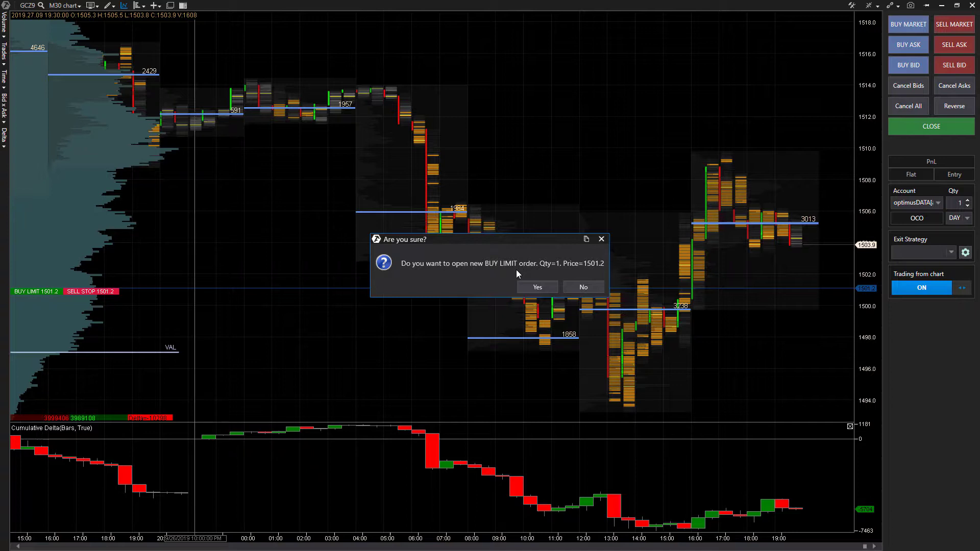
mouse_move(796, 261)
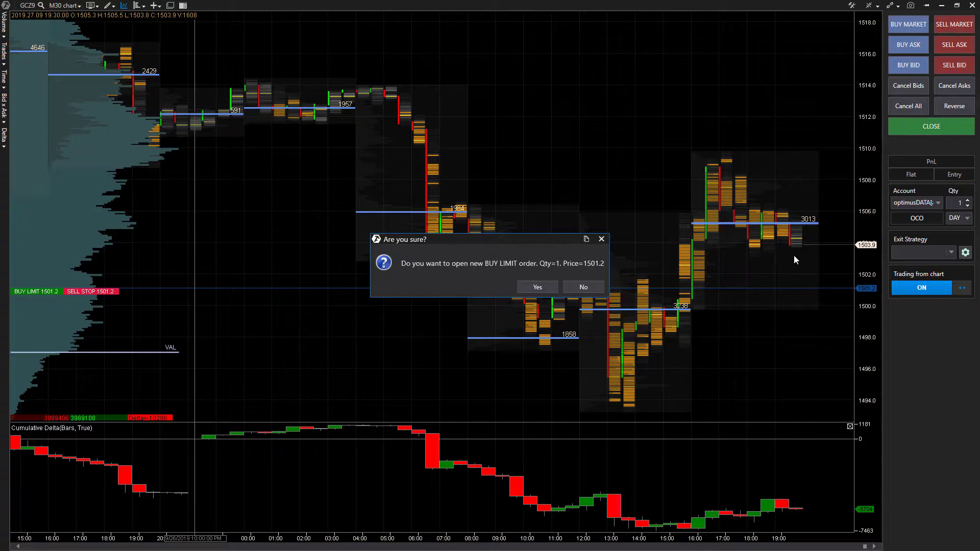
mouse_move(810, 229)
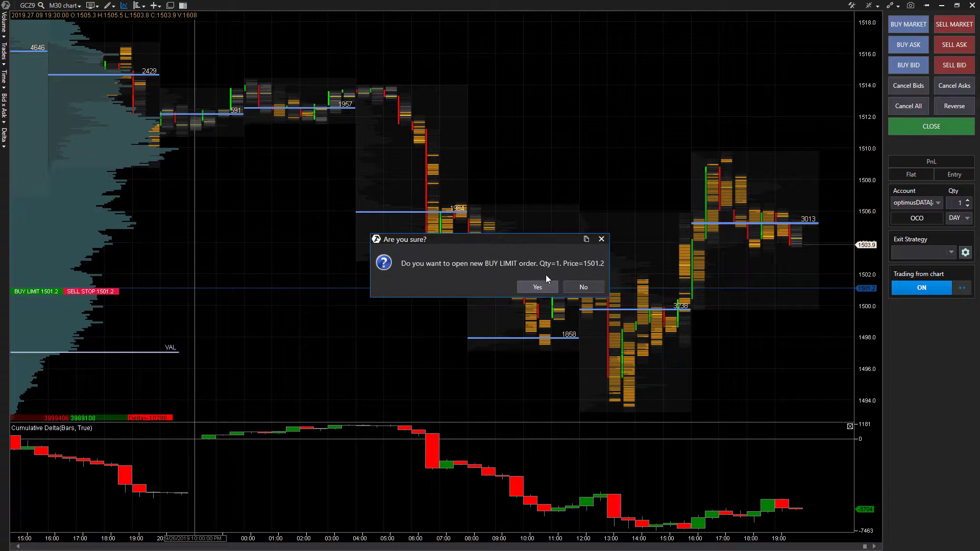
mouse_move(526, 253)
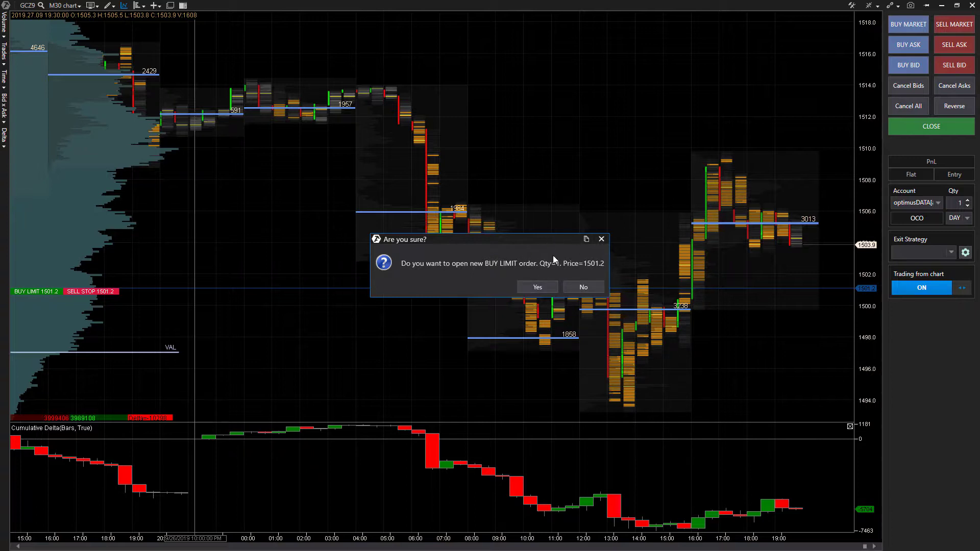
mouse_move(602, 238)
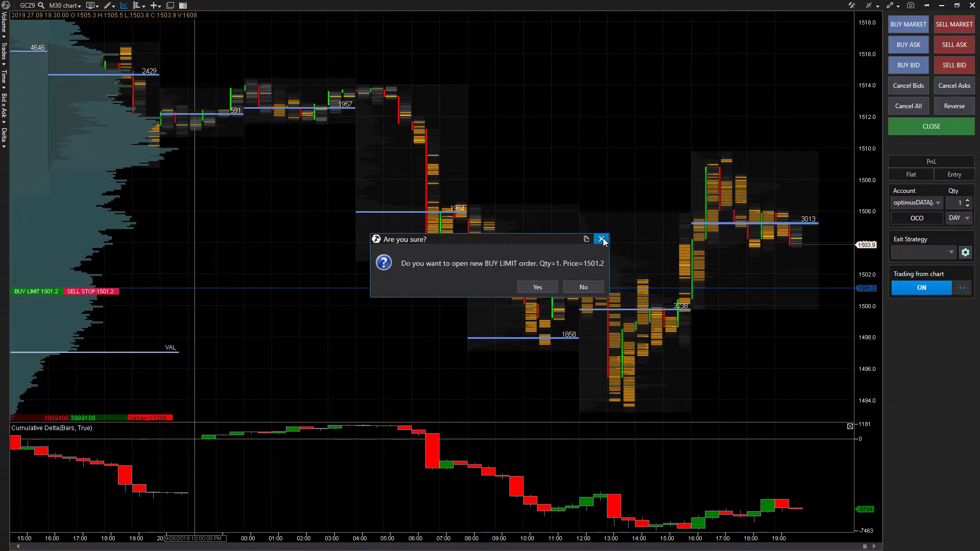
click(601, 239)
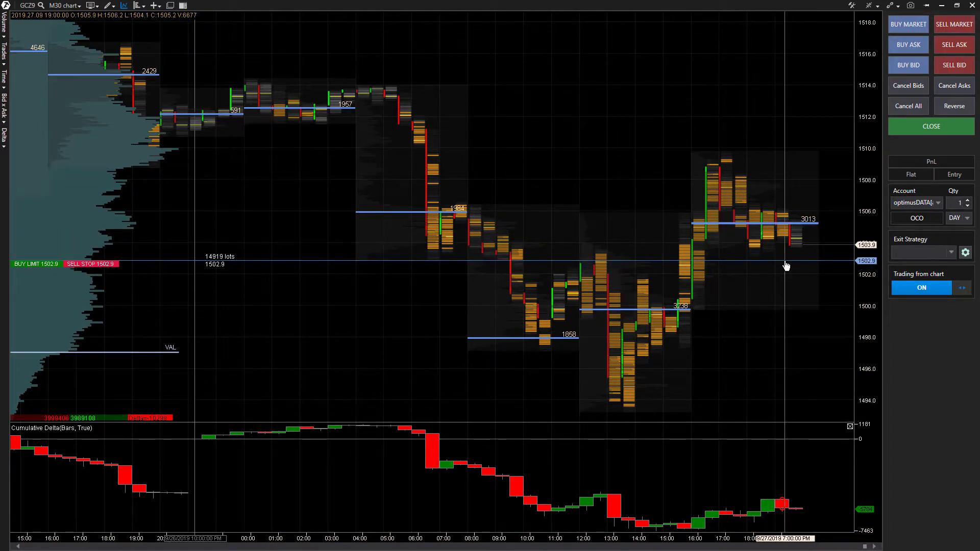
mouse_move(853, 265)
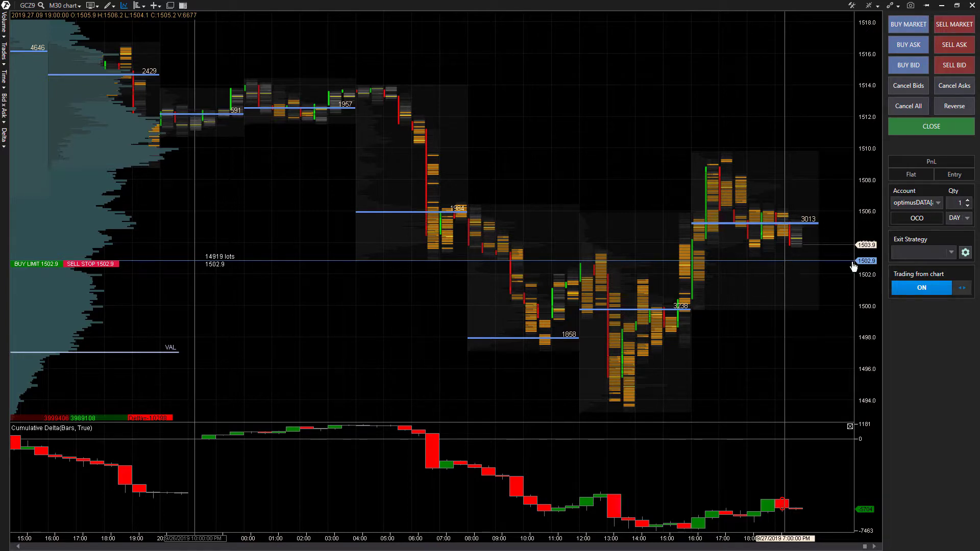
click(921, 288)
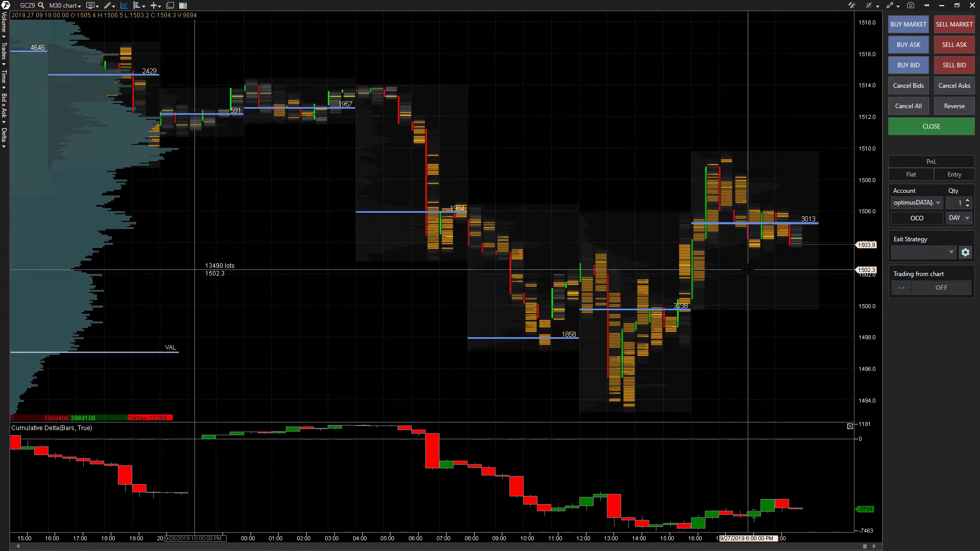
right_click(748, 269)
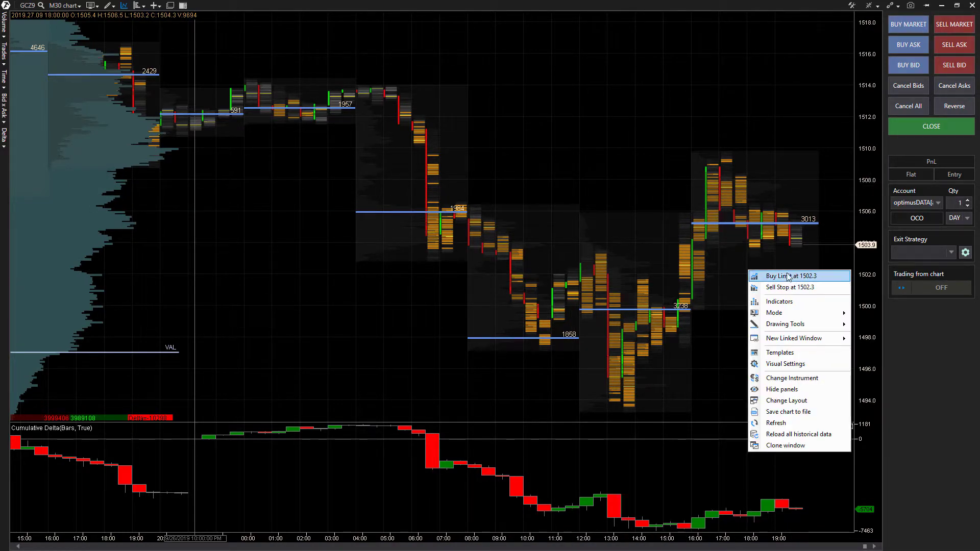
mouse_move(774, 267)
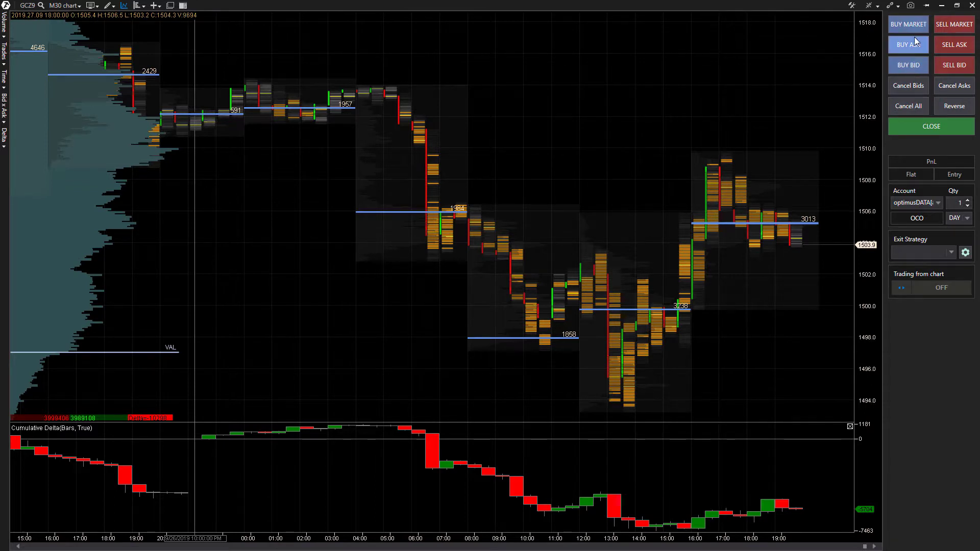
mouse_move(216, 23)
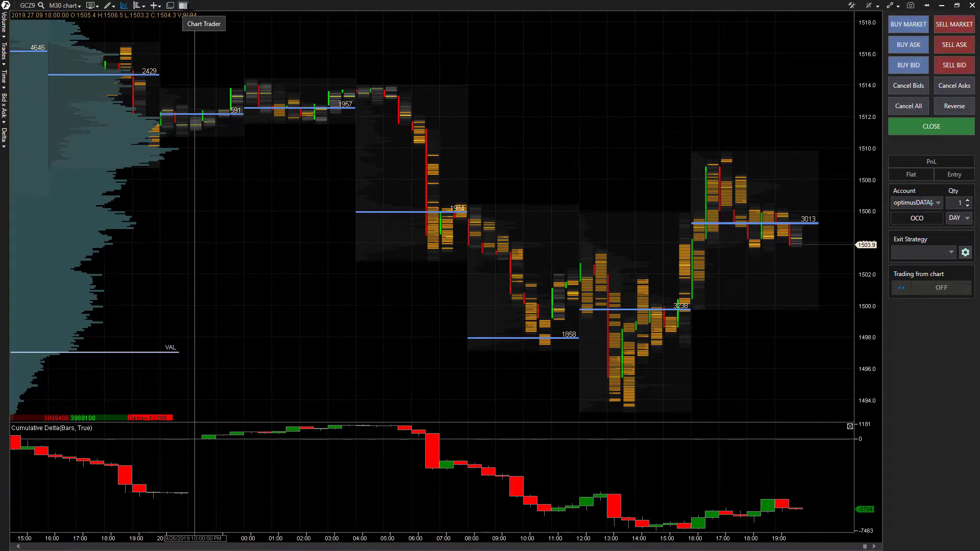
mouse_move(908, 55)
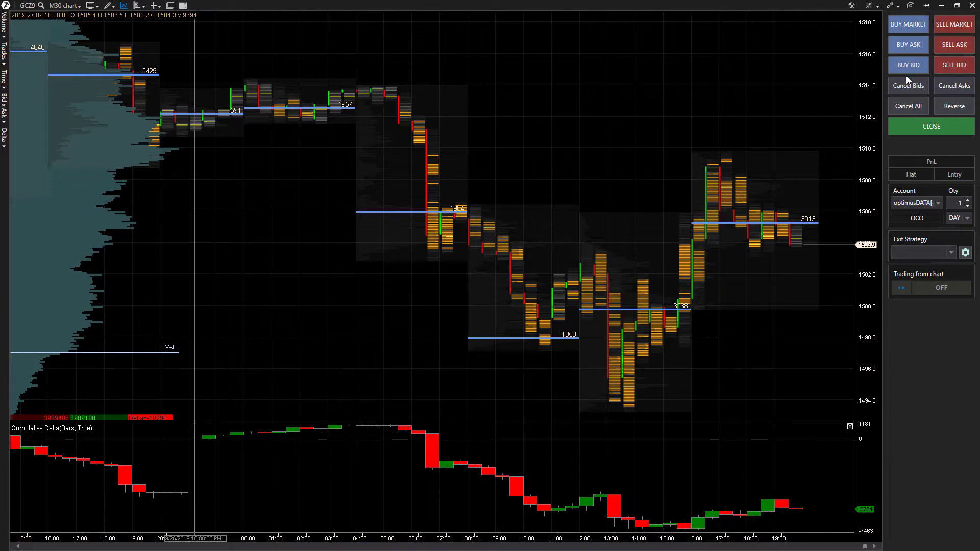
mouse_move(934, 57)
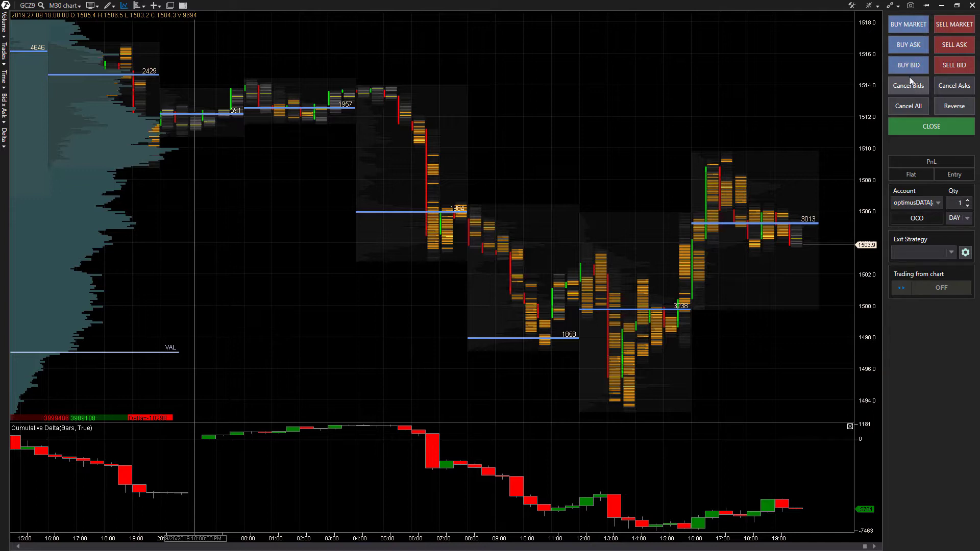
mouse_move(958, 95)
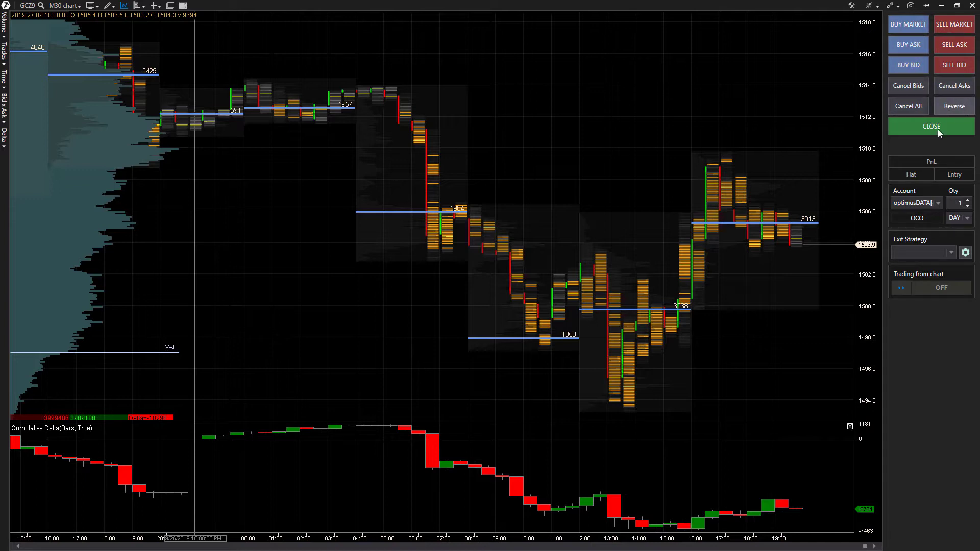
click(932, 127)
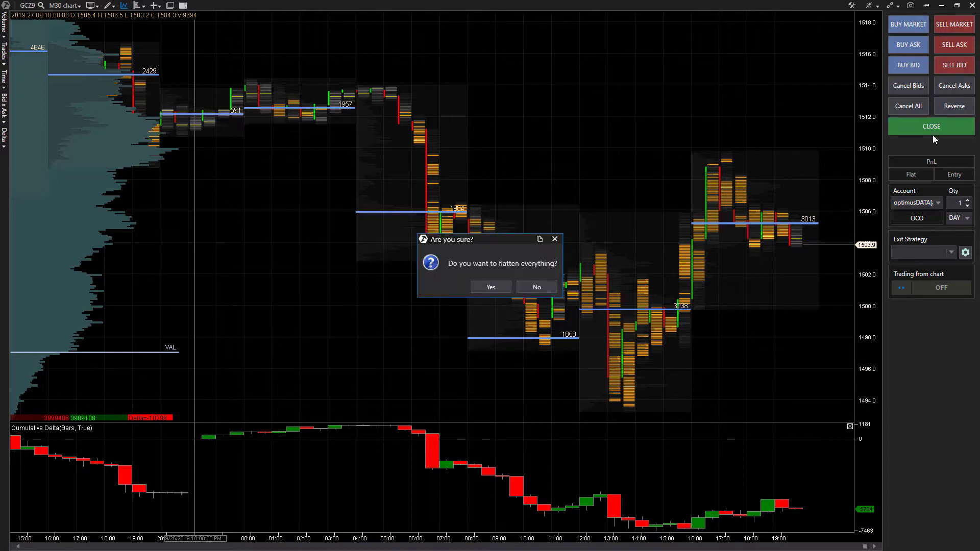
mouse_move(557, 249)
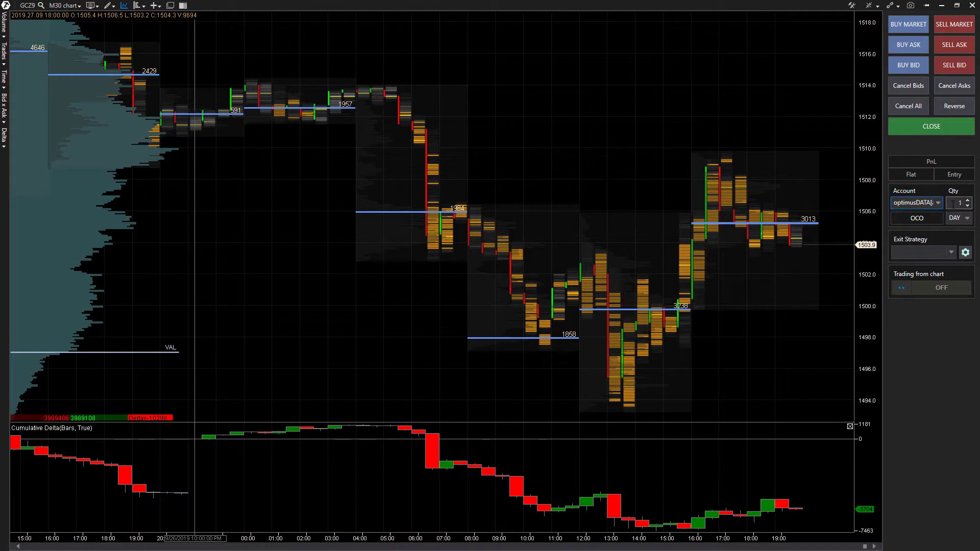
- Set order quantity to 2, keep DAY duration, and list the exit strategy choices
click(967, 200)
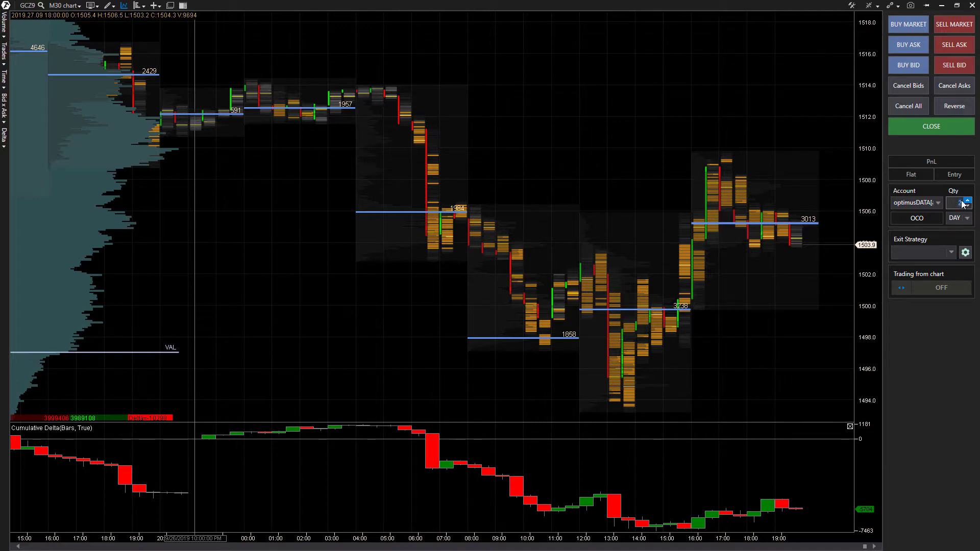
click(917, 218)
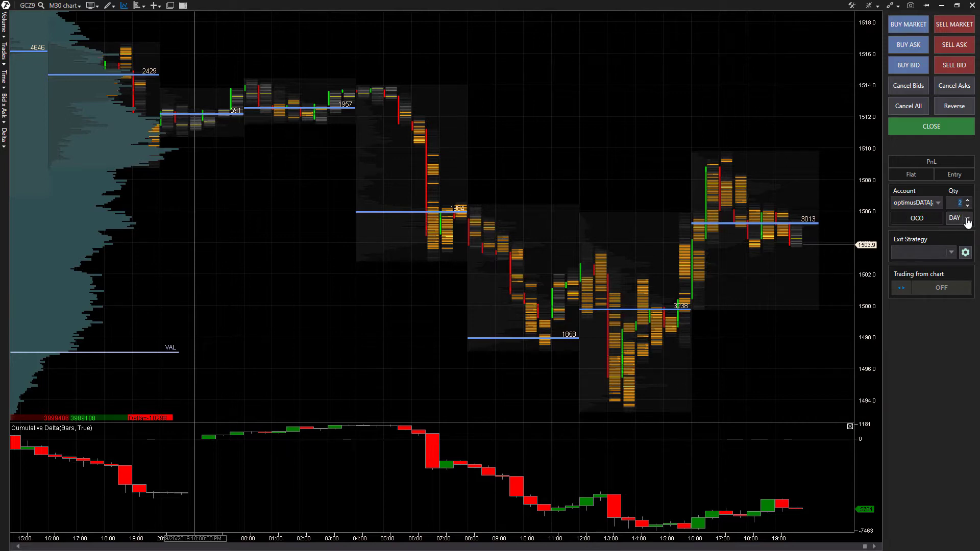
click(972, 218)
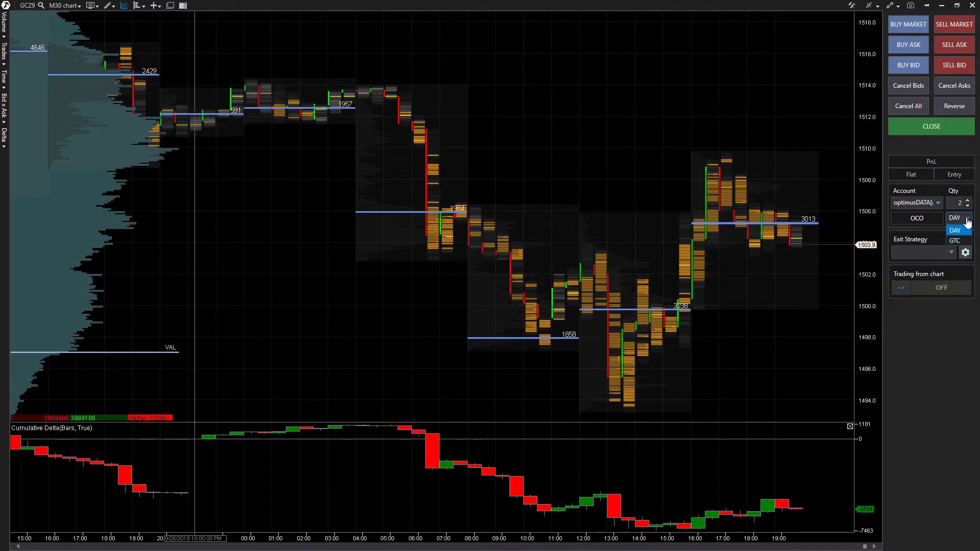
click(956, 230)
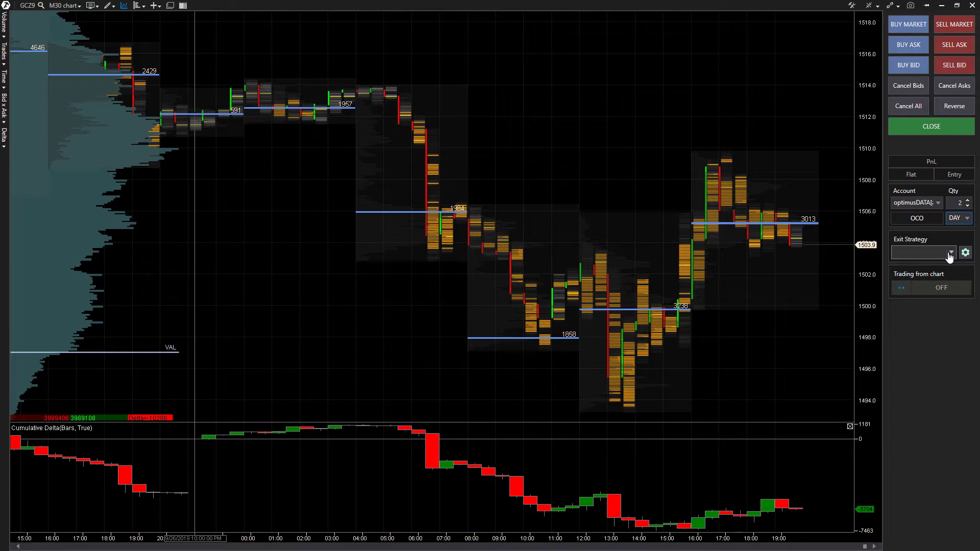
click(950, 253)
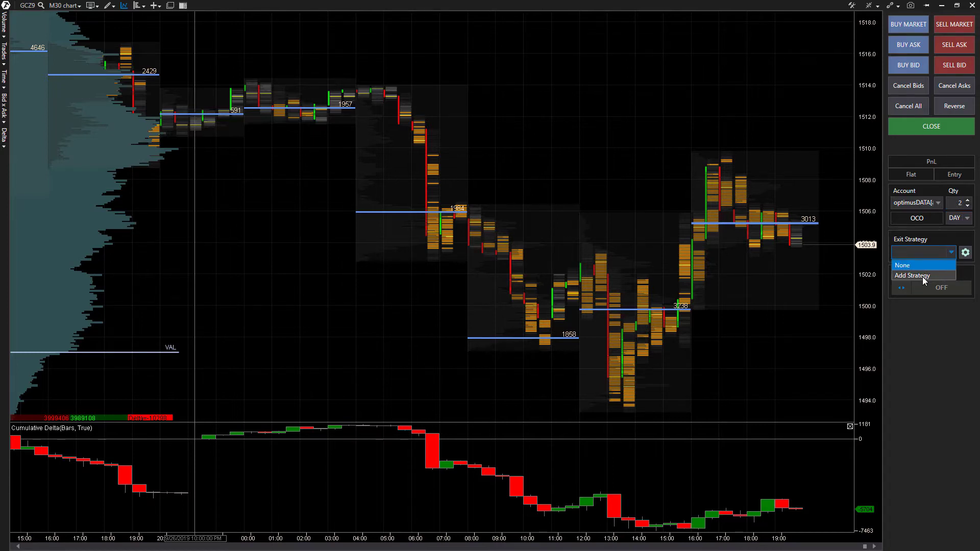
- Browse the SL&TP, SL,TP,Breakeven and SL,TP,Trailing strategies in the catalogue without adding one
click(912, 276)
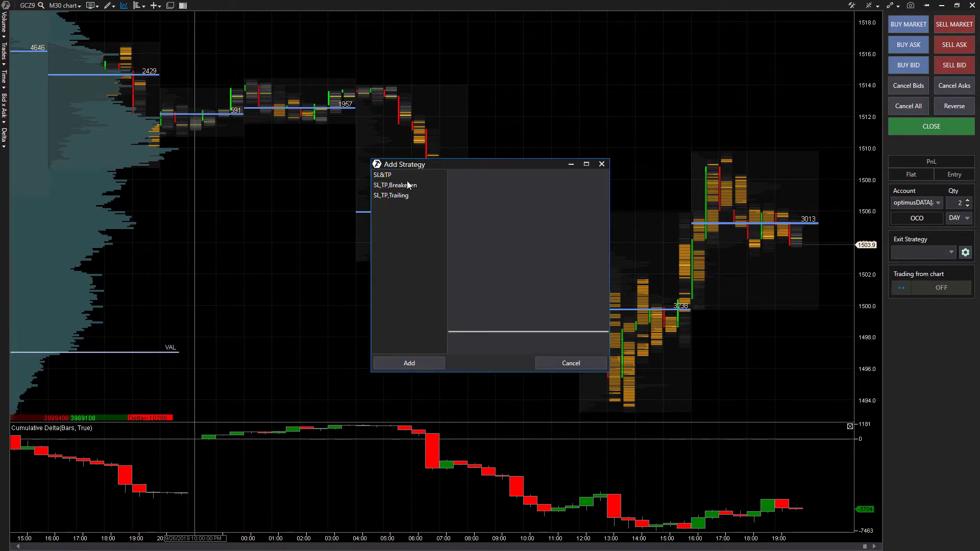
click(382, 175)
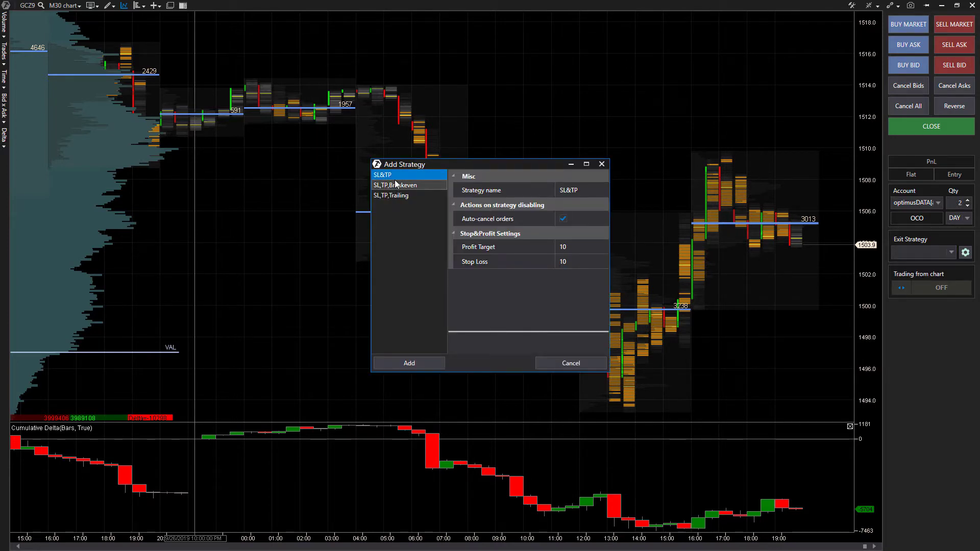
mouse_move(424, 194)
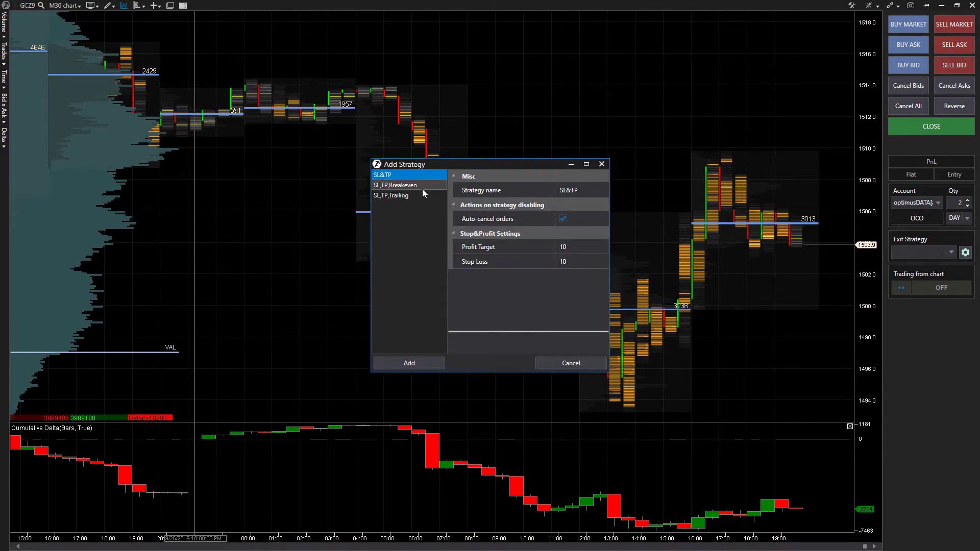
click(395, 185)
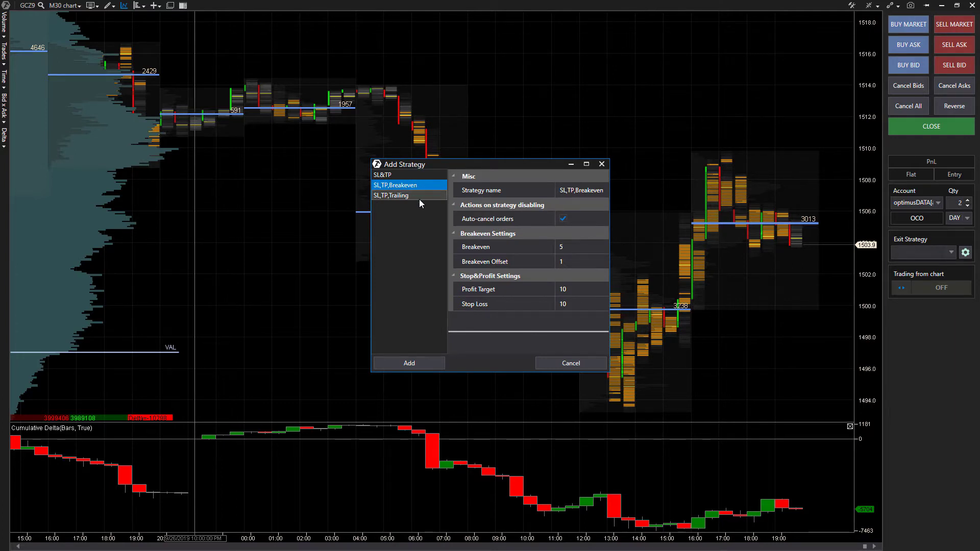
click(390, 195)
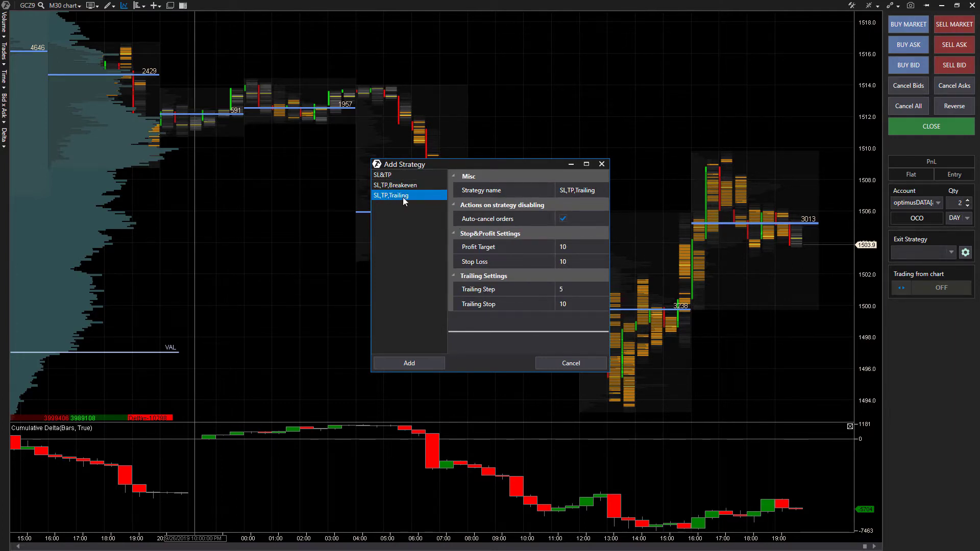
mouse_move(603, 165)
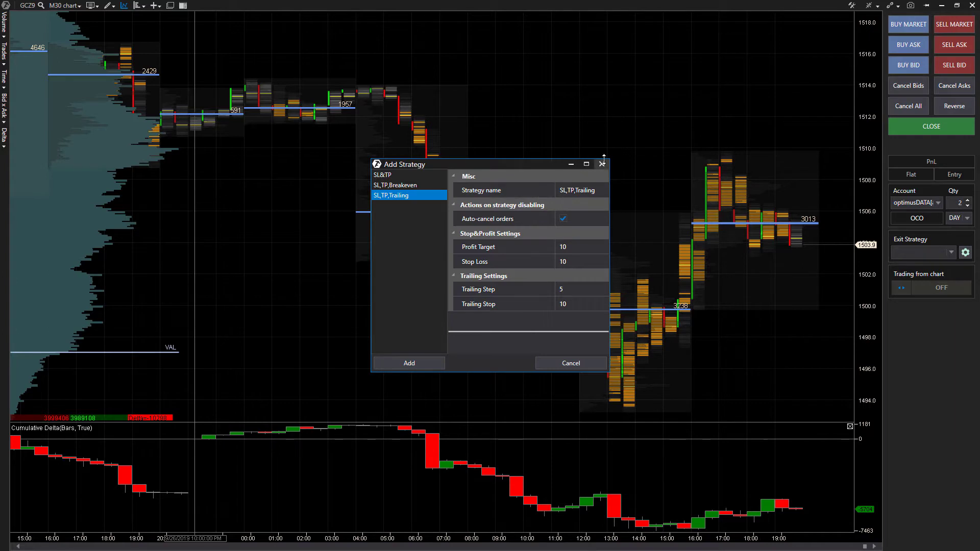
click(570, 364)
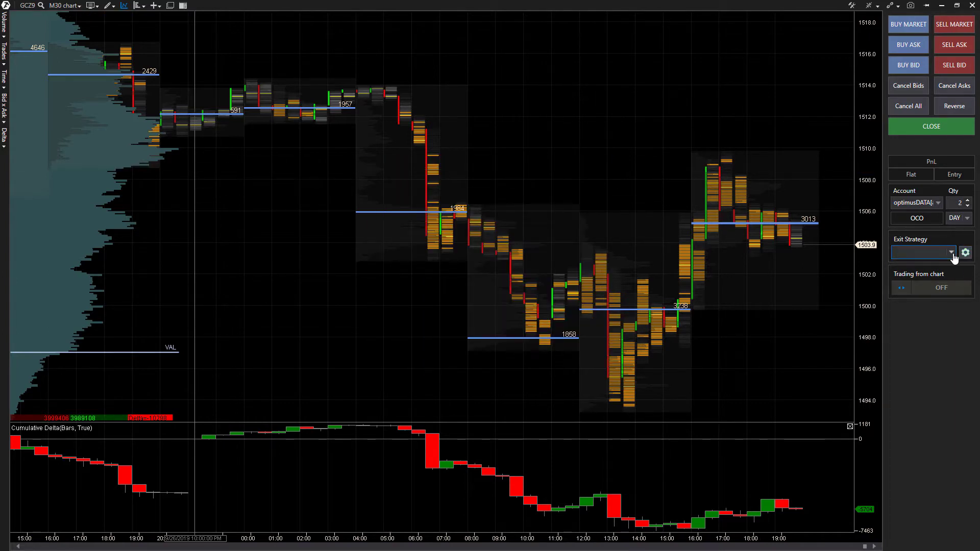
- Add SL&TP as the exit strategy with profit target 10 and stop loss 10
click(964, 252)
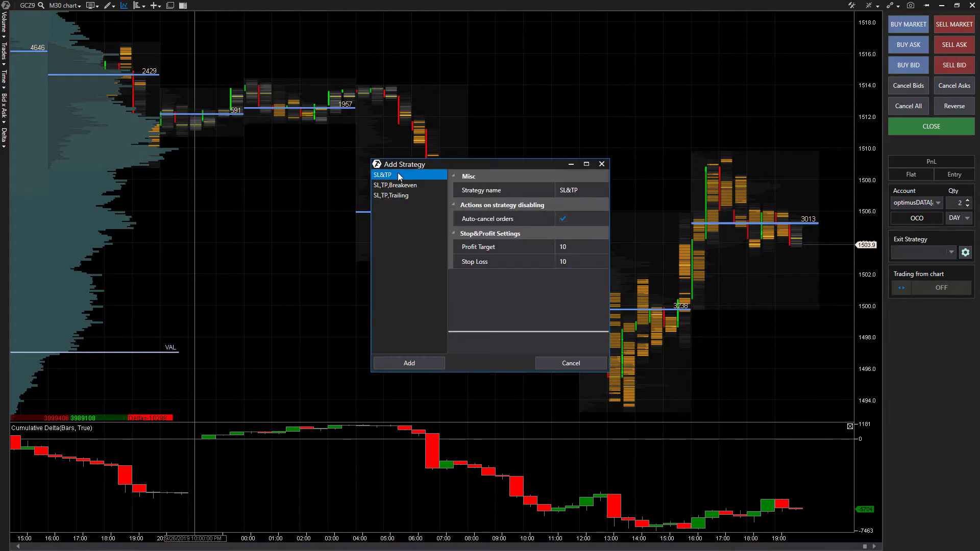
click(409, 363)
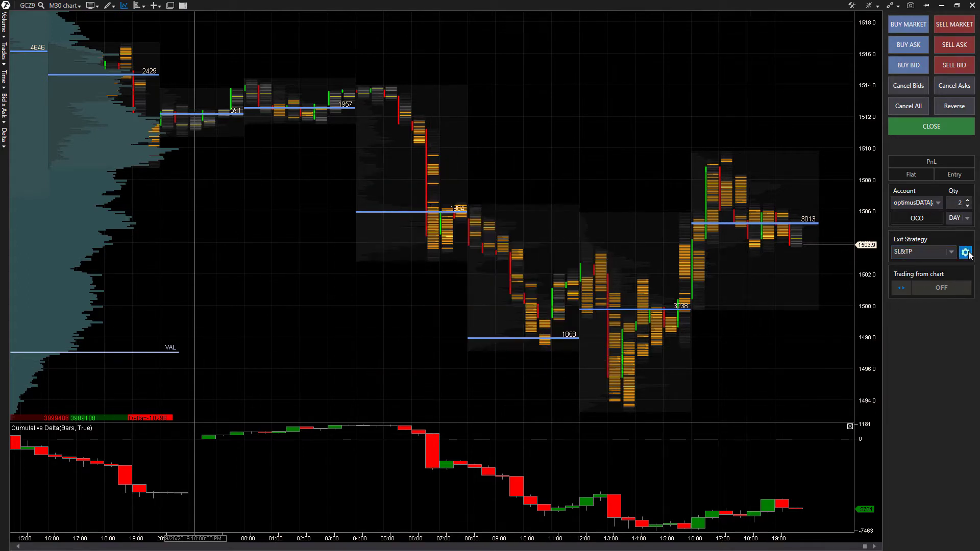
- Review the strategy settings and switch trading from chart on for GCZ9
click(966, 252)
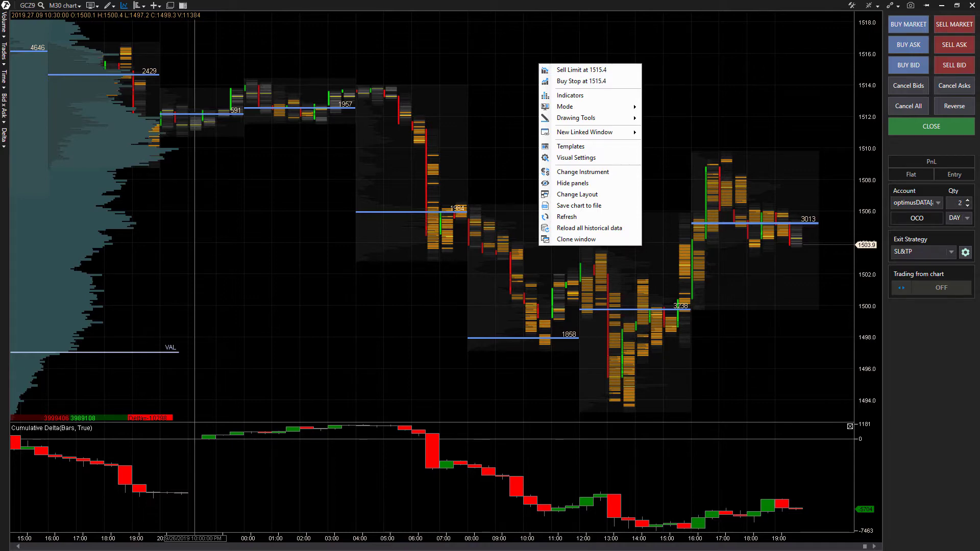
mouse_move(184, 4)
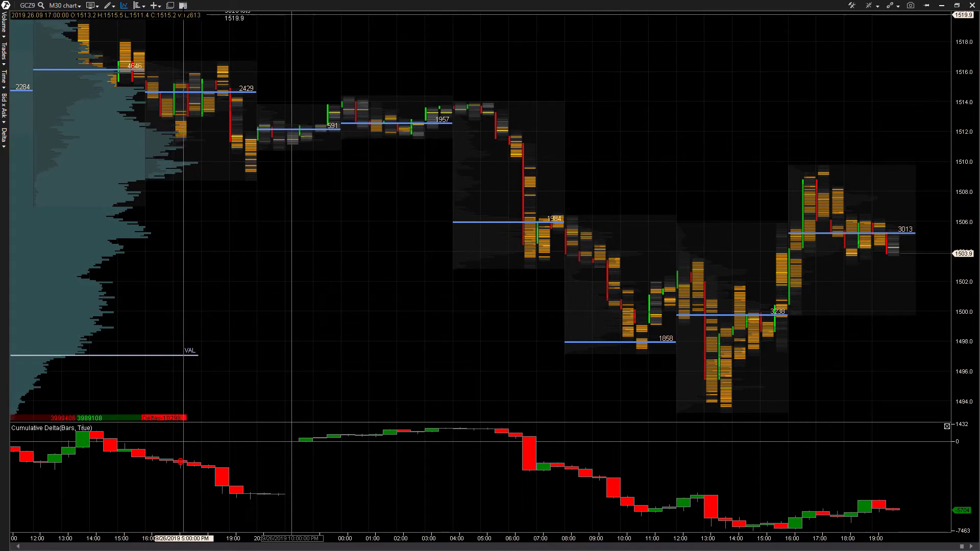
click(177, 5)
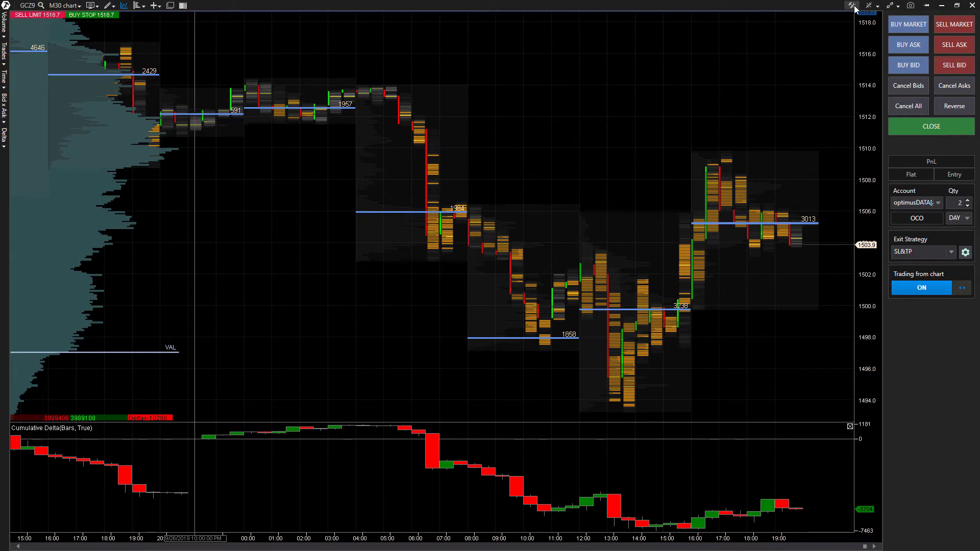
- Review trading settings: slippage 5, Stop mode Stop, chart trading mode Auto detection
click(850, 5)
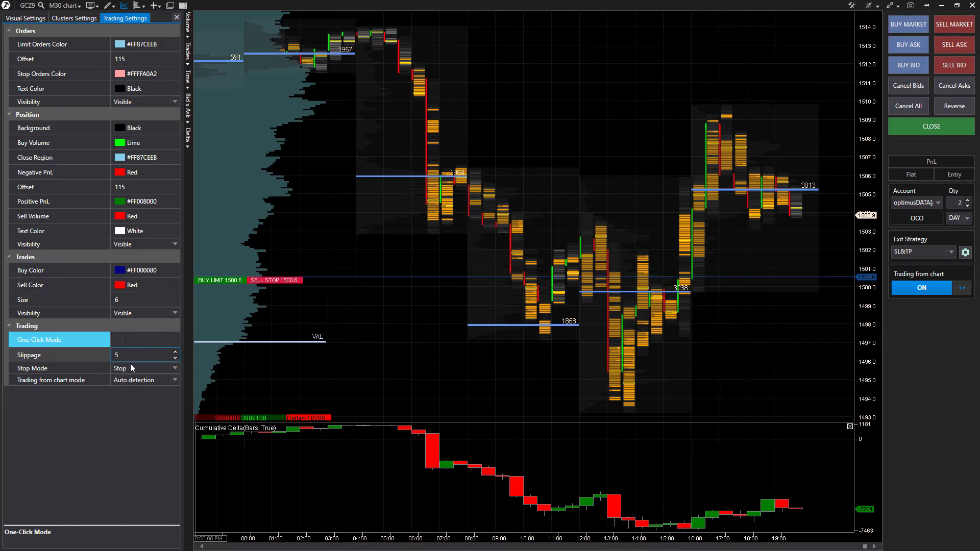
click(145, 379)
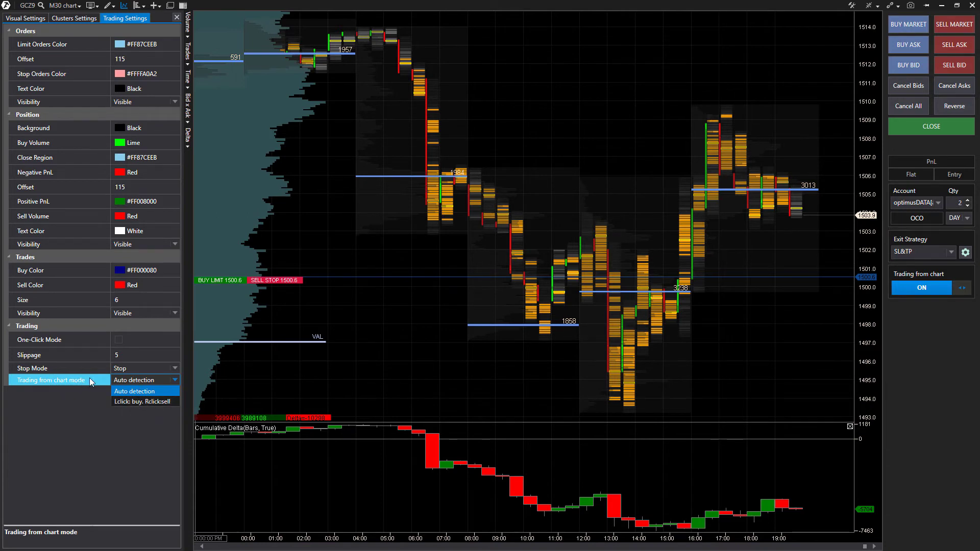
mouse_move(80, 400)
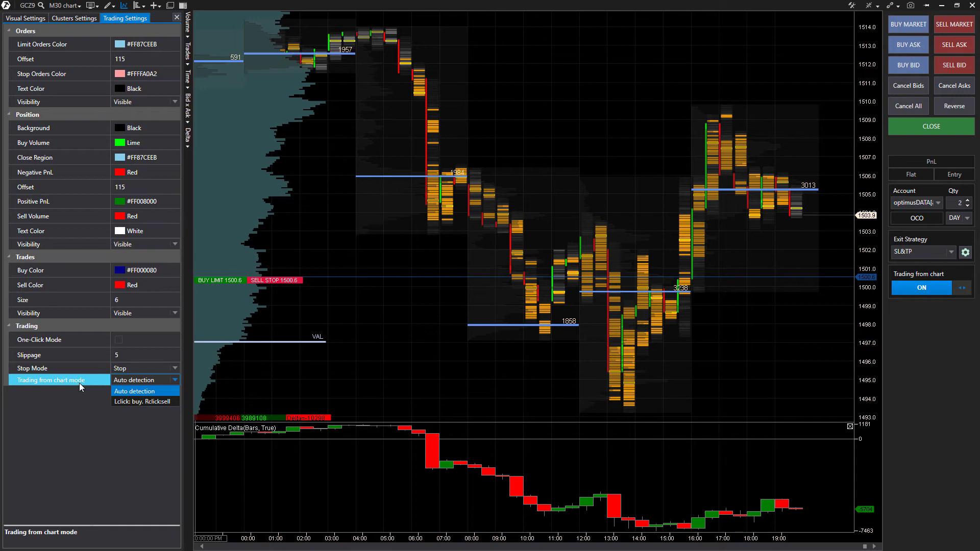
click(135, 391)
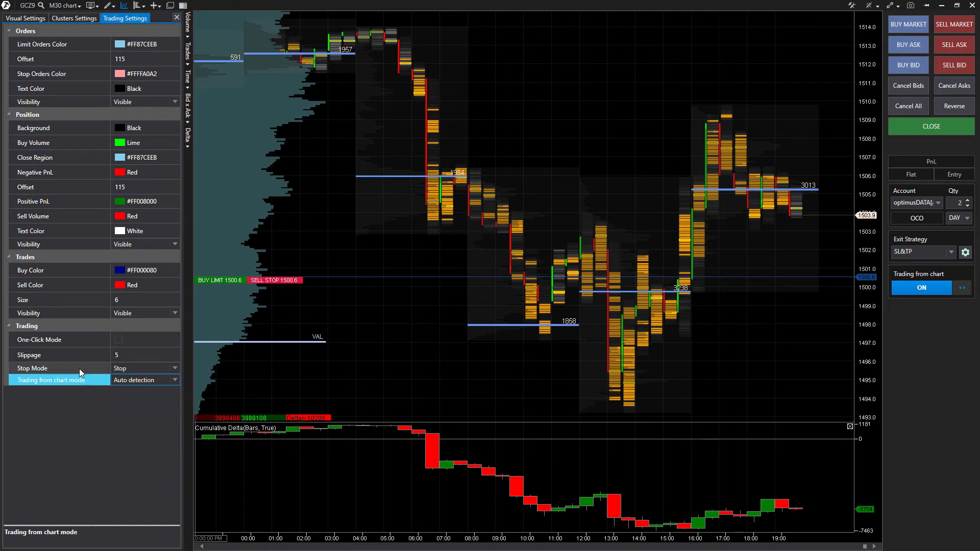
click(145, 368)
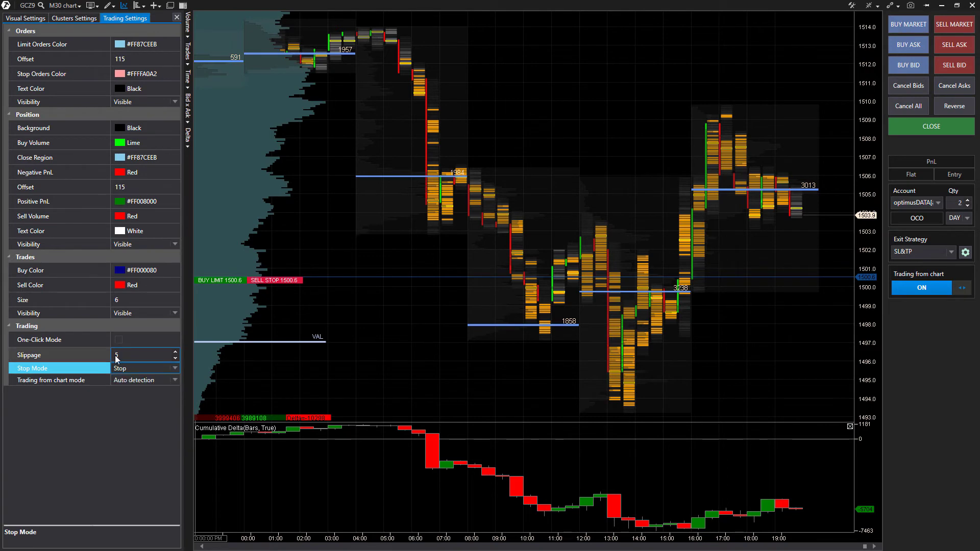
click(141, 355)
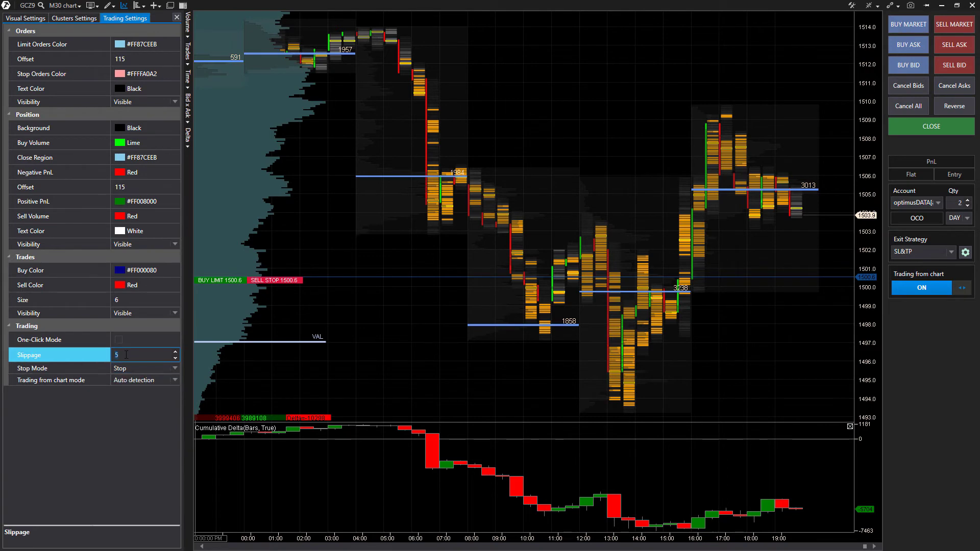